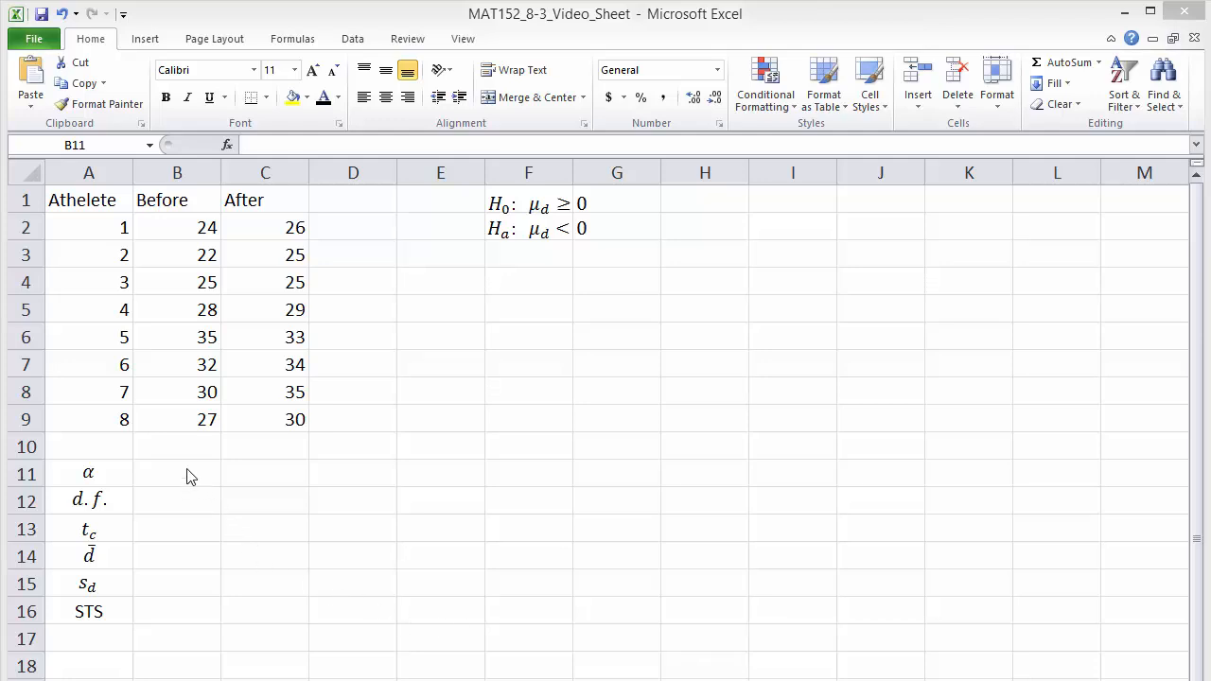
Enter the significance level 0.10 beside alpha, with 7 degrees of freedom beside d.f
{"action": "left_click", "coordinate": [178, 473]}
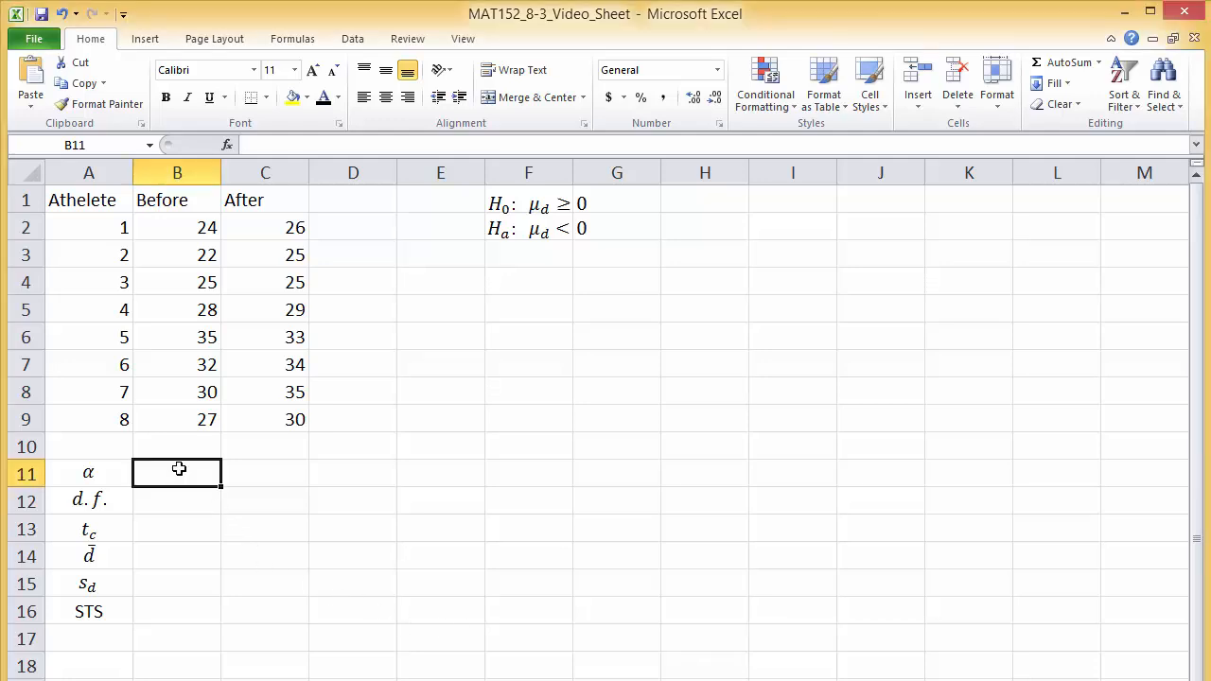
{"action": "type", "text": "0"}
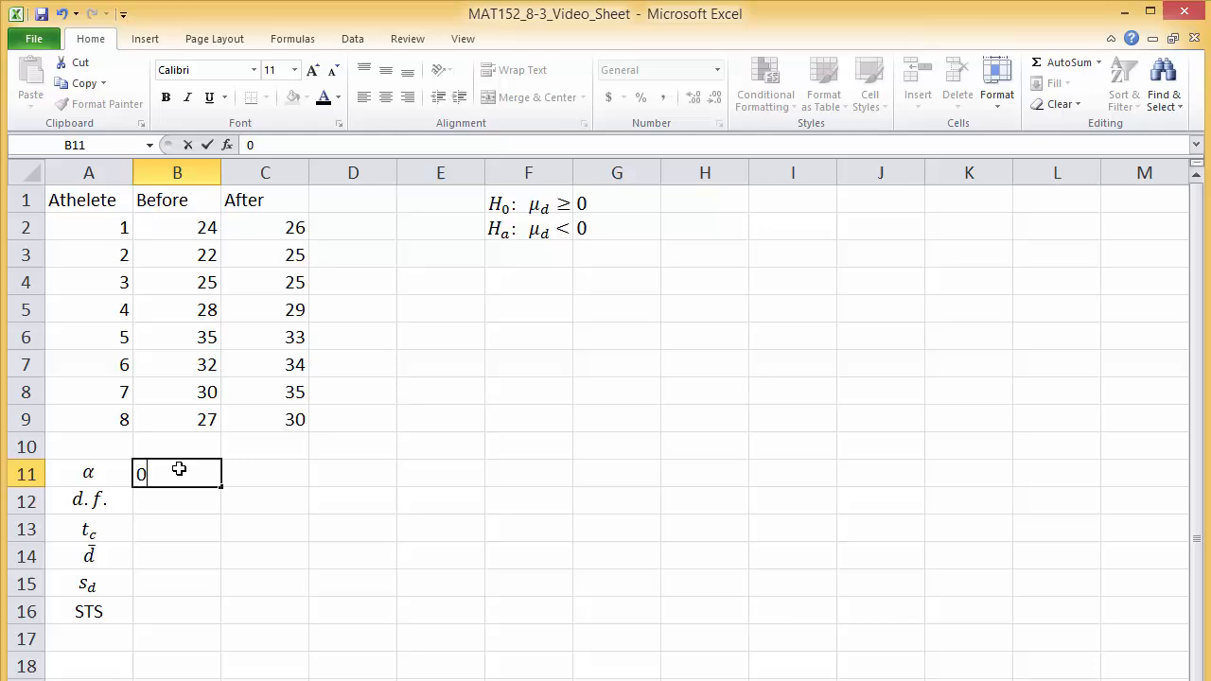
{"action": "type", "text": ".10"}
{"action": "left_click", "coordinate": [176, 501]}
{"action": "type", "text": "7"}
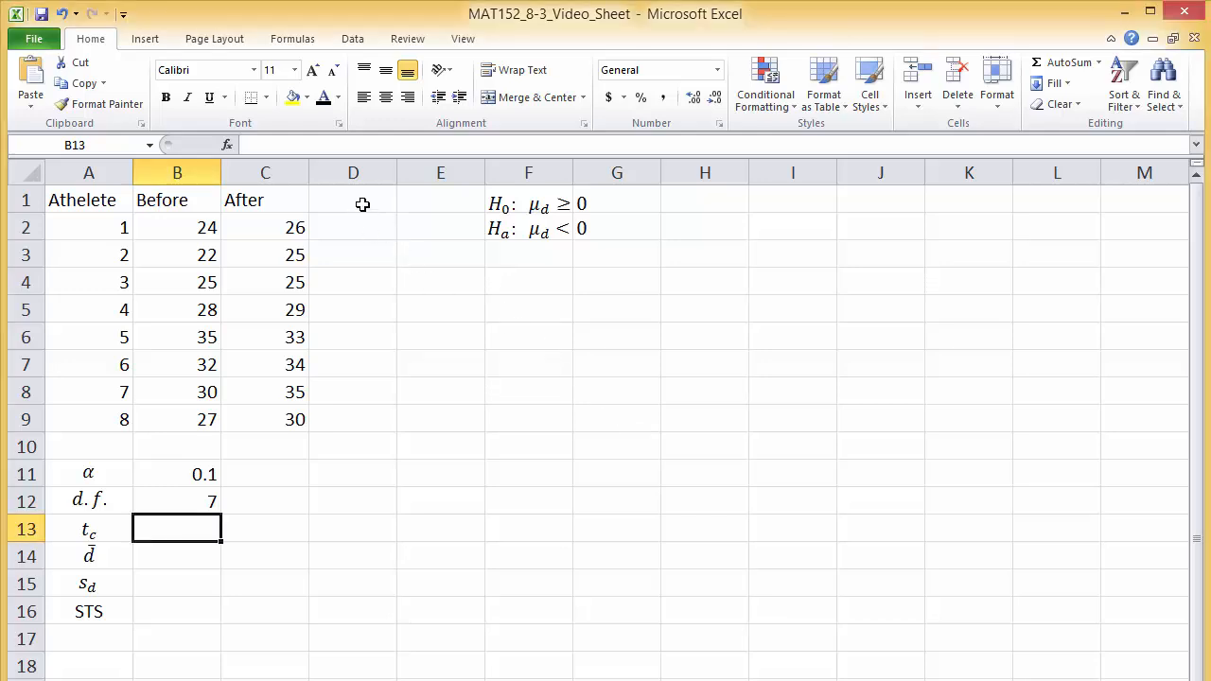
{"action": "left_click", "coordinate": [352, 201]}
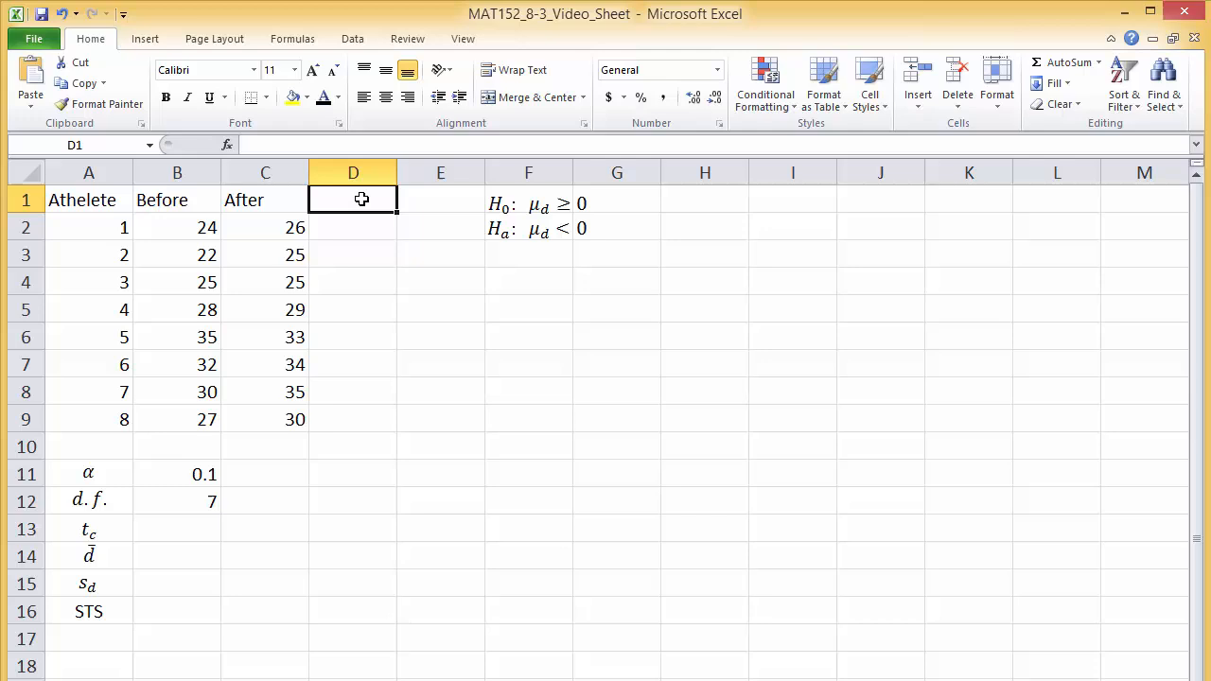
Label column D 'Difference' and fill Before-minus-After for rows 2 to 9 (-2 down to -3)
{"action": "type", "text": "Difference"}
{"action": "left_click", "coordinate": [354, 227]}
{"action": "type", "text": "="}
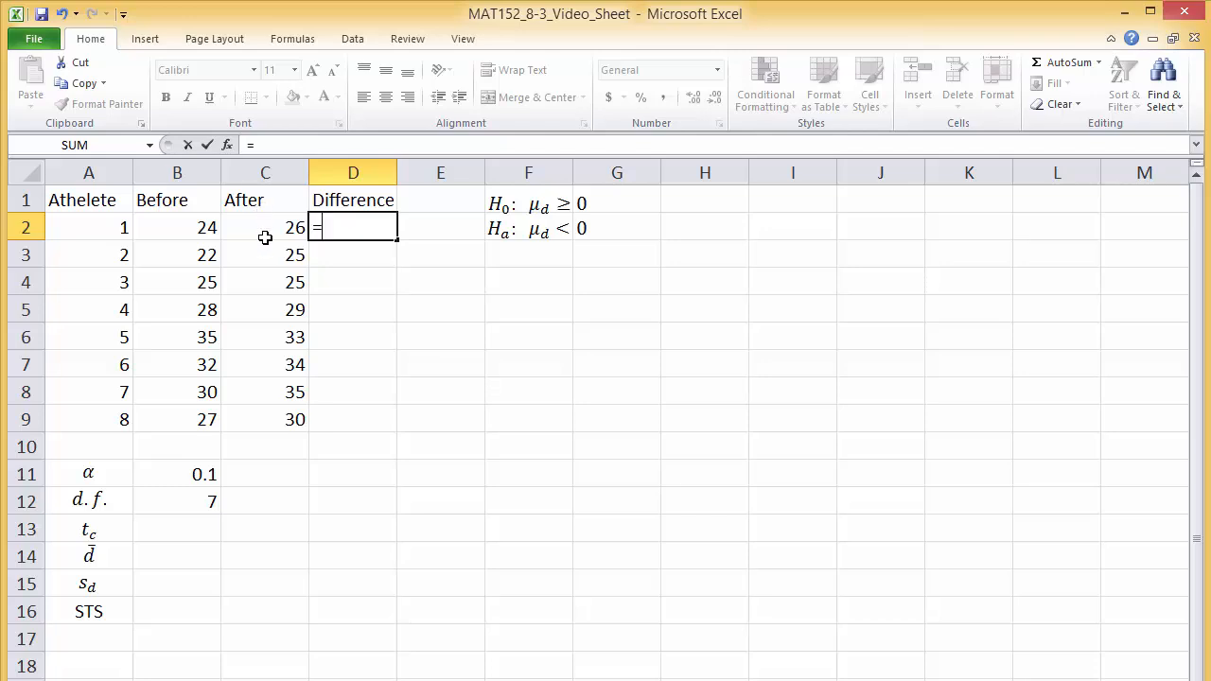
{"action": "left_click", "coordinate": [178, 227]}
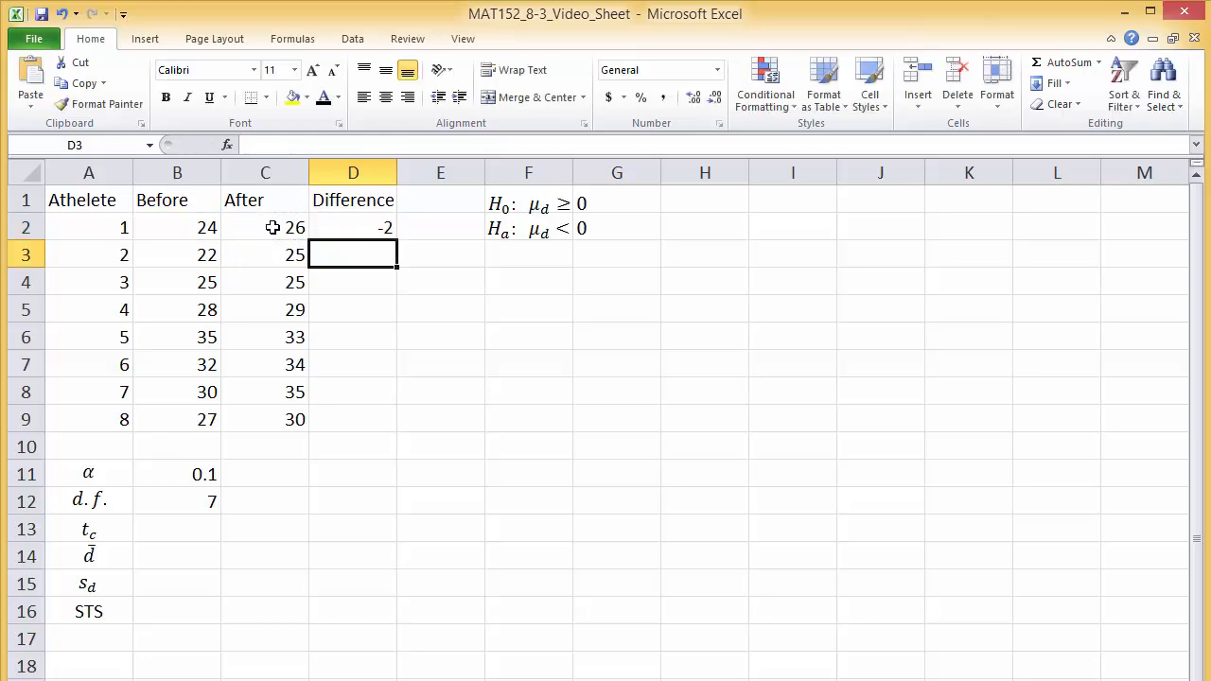
{"action": "mouse_move", "coordinate": [352, 219]}
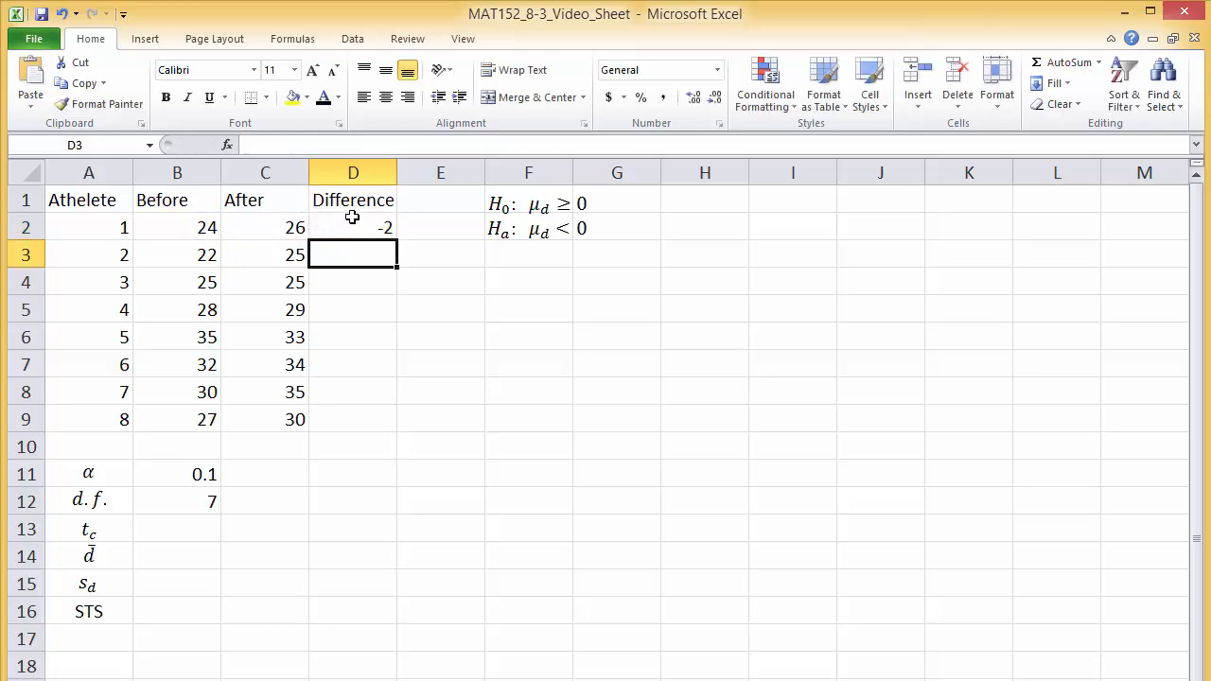
{"action": "left_click", "coordinate": [352, 227]}
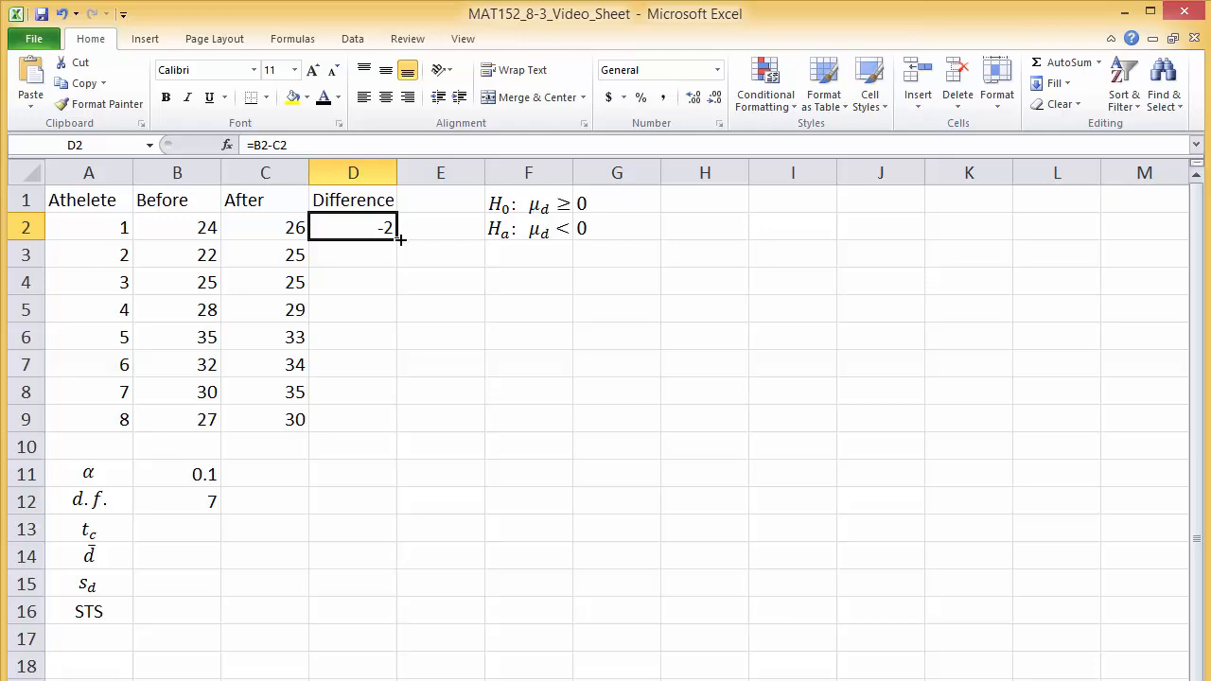
{"action": "left_click_drag", "start_coordinate": [398, 242], "coordinate": [389, 416]}
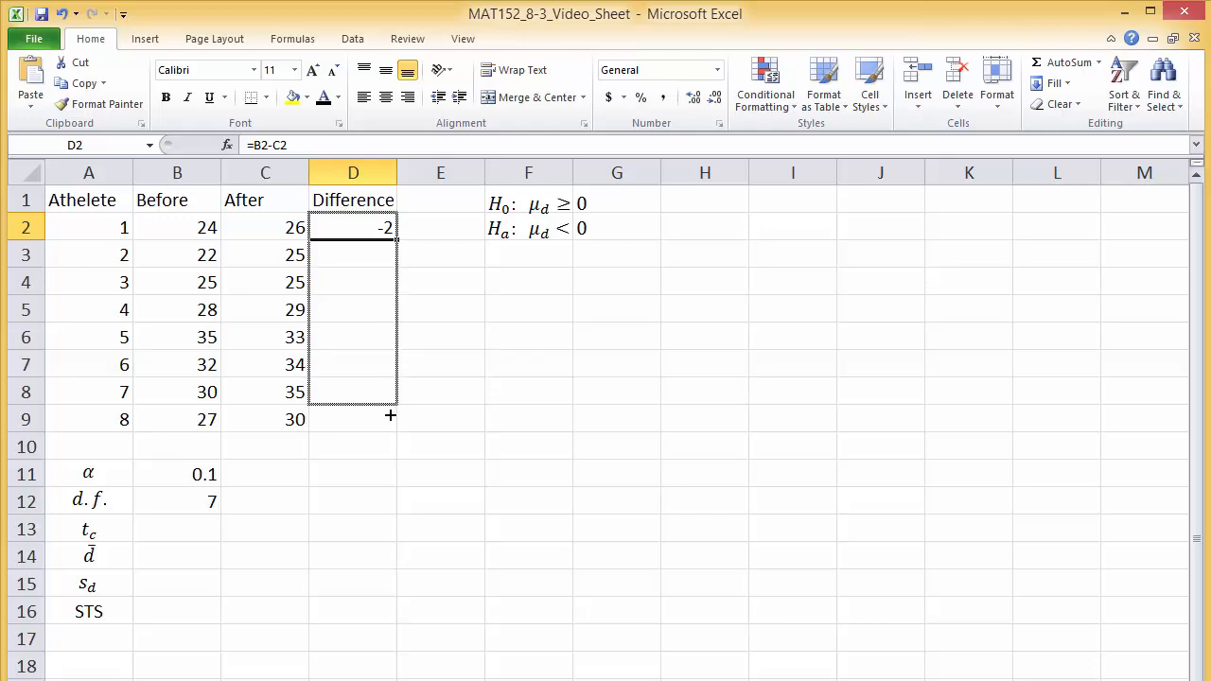
{"action": "left_click_drag", "start_coordinate": [352, 227], "coordinate": [352, 420]}
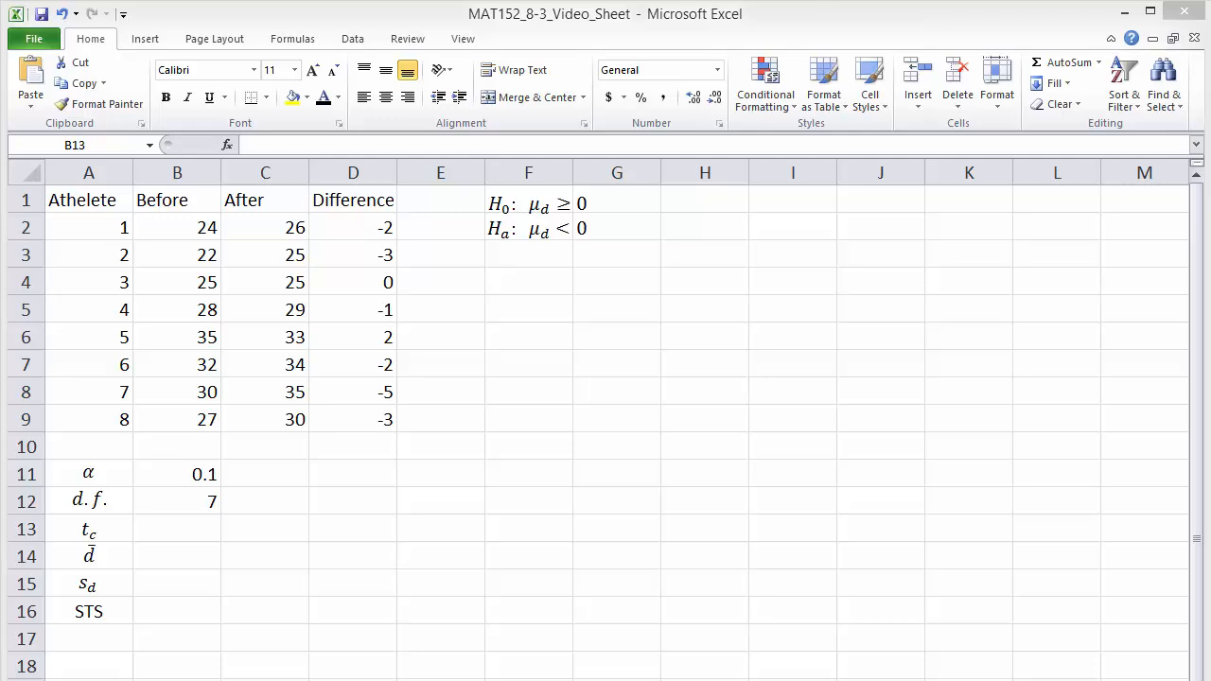
Enter a T.INV formula beside t_c referencing alpha 0.1 and d.f. 7, giving -1.41492
{"action": "left_click", "coordinate": [178, 528]}
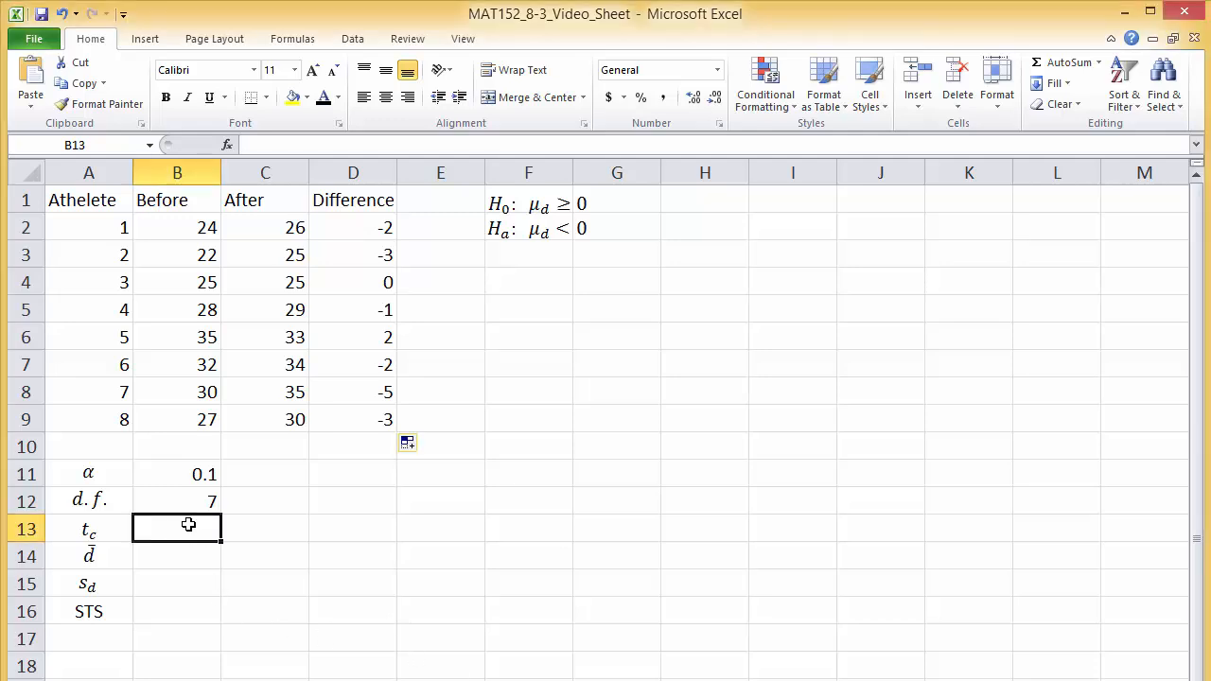
{"action": "type", "text": "=T.INV("}
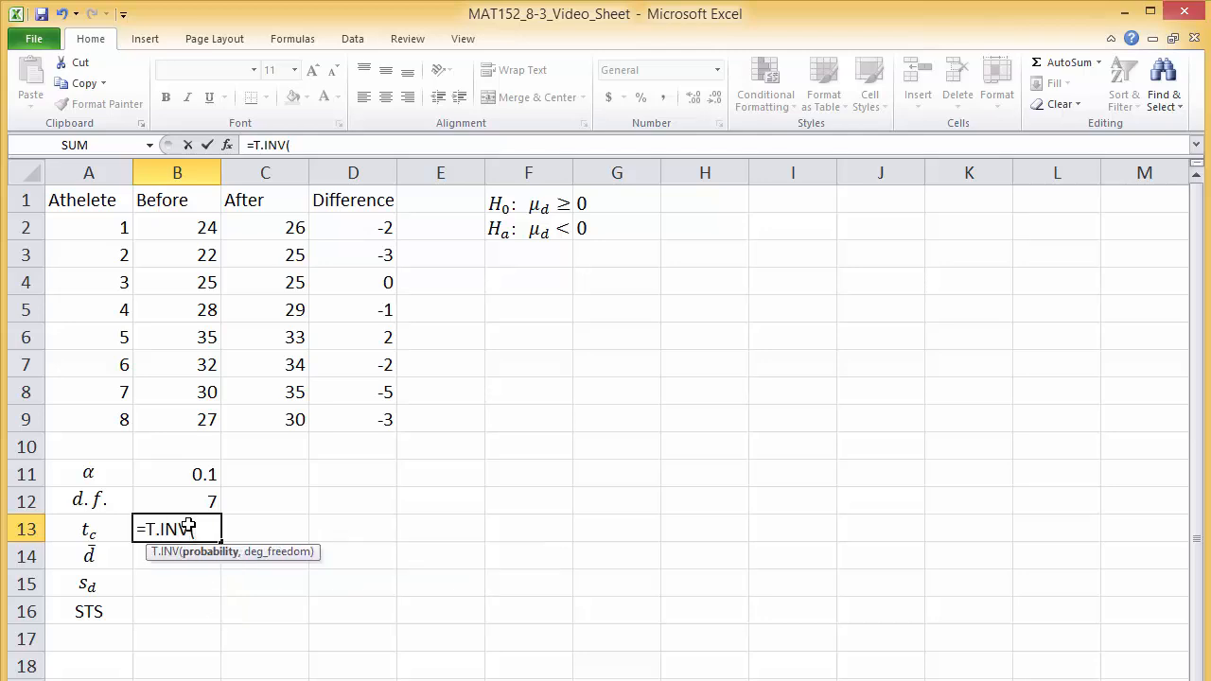
{"action": "left_click", "coordinate": [178, 473]}
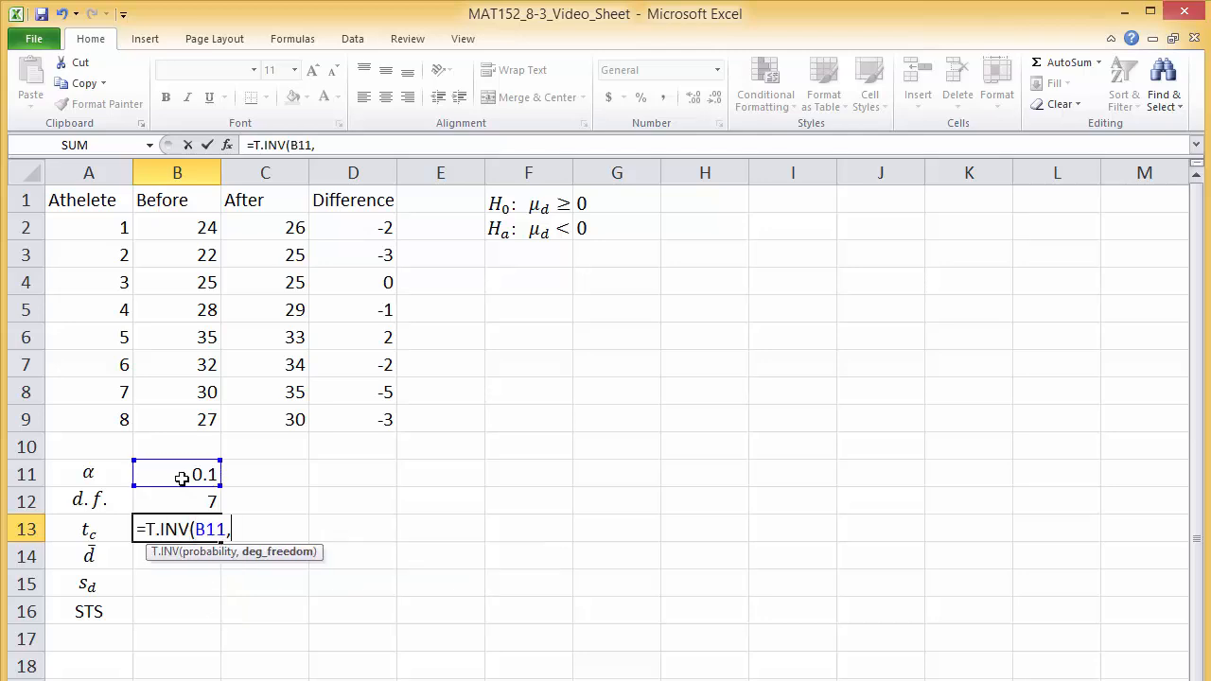
{"action": "left_click", "coordinate": [178, 499]}
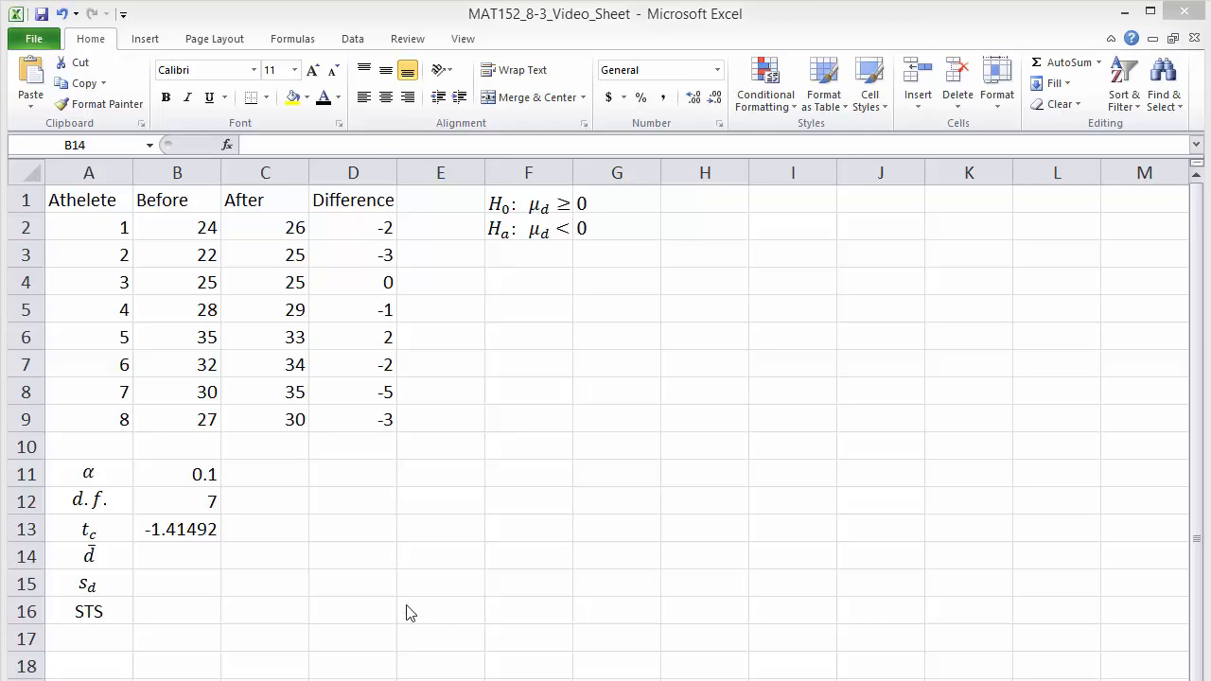
Average the eight differences D2:D9 beside d-bar, giving -1.75
{"action": "type", "text": "=AVERAGE("}
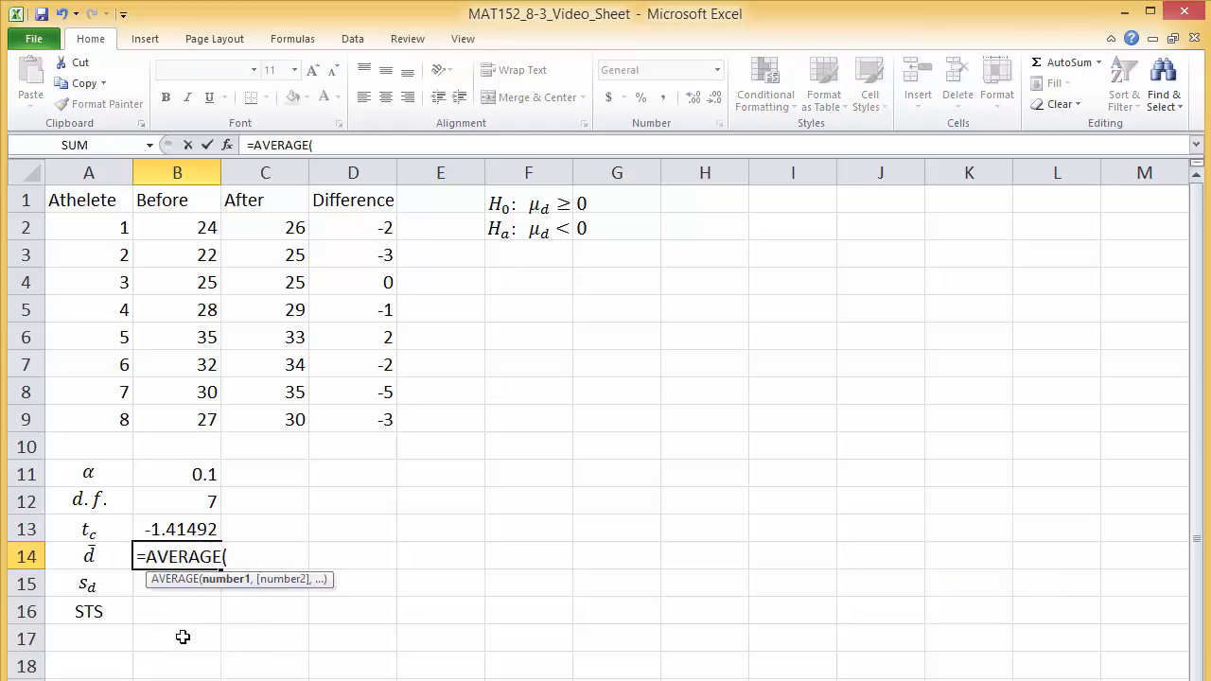
{"action": "left_click_drag", "start_coordinate": [352, 227], "coordinate": [352, 420]}
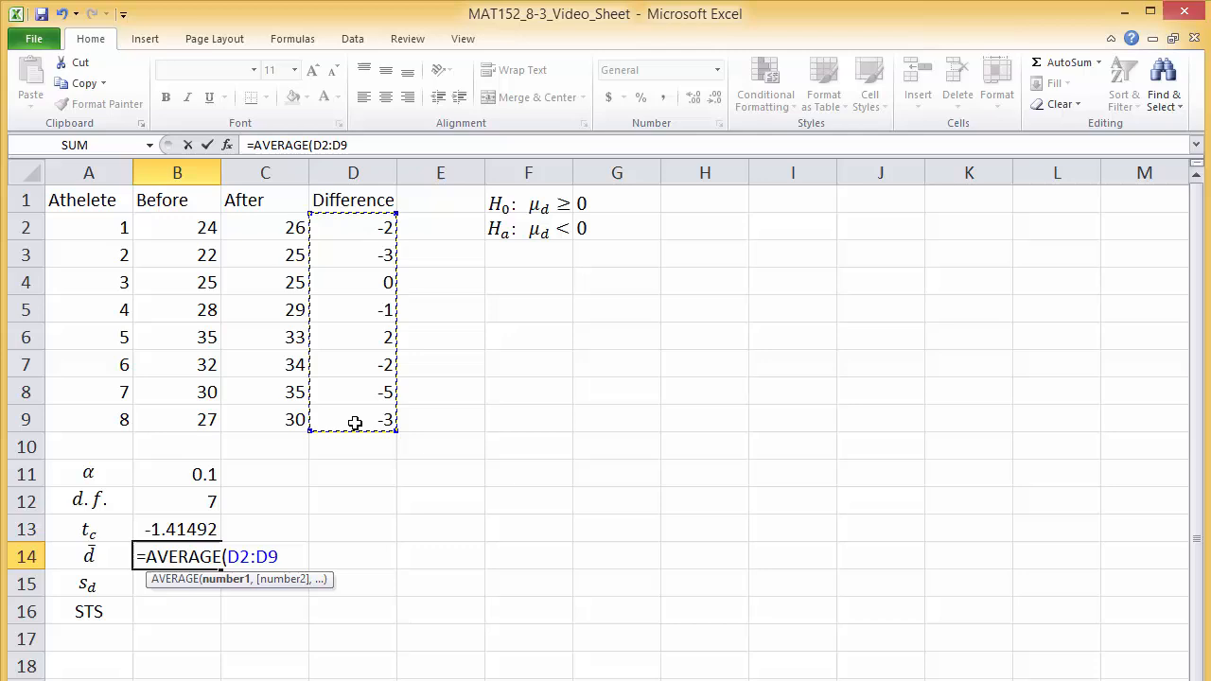
{"action": "key", "text": "Enter"}
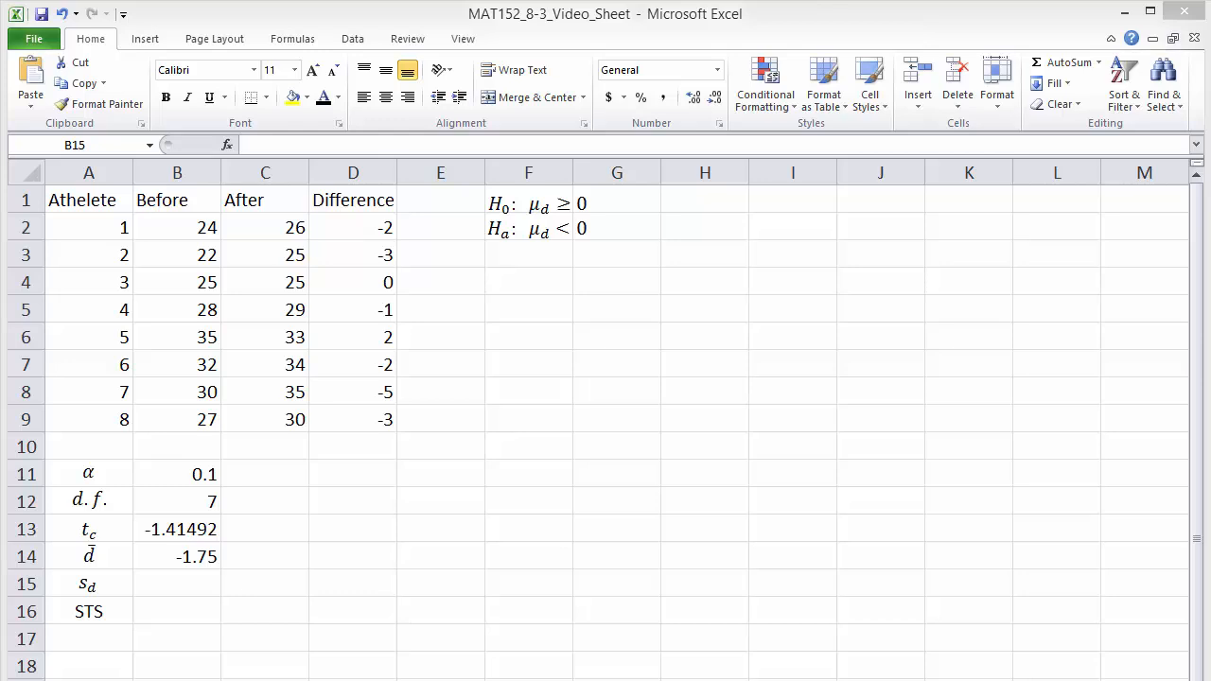
{"action": "mouse_move", "coordinate": [305, 571]}
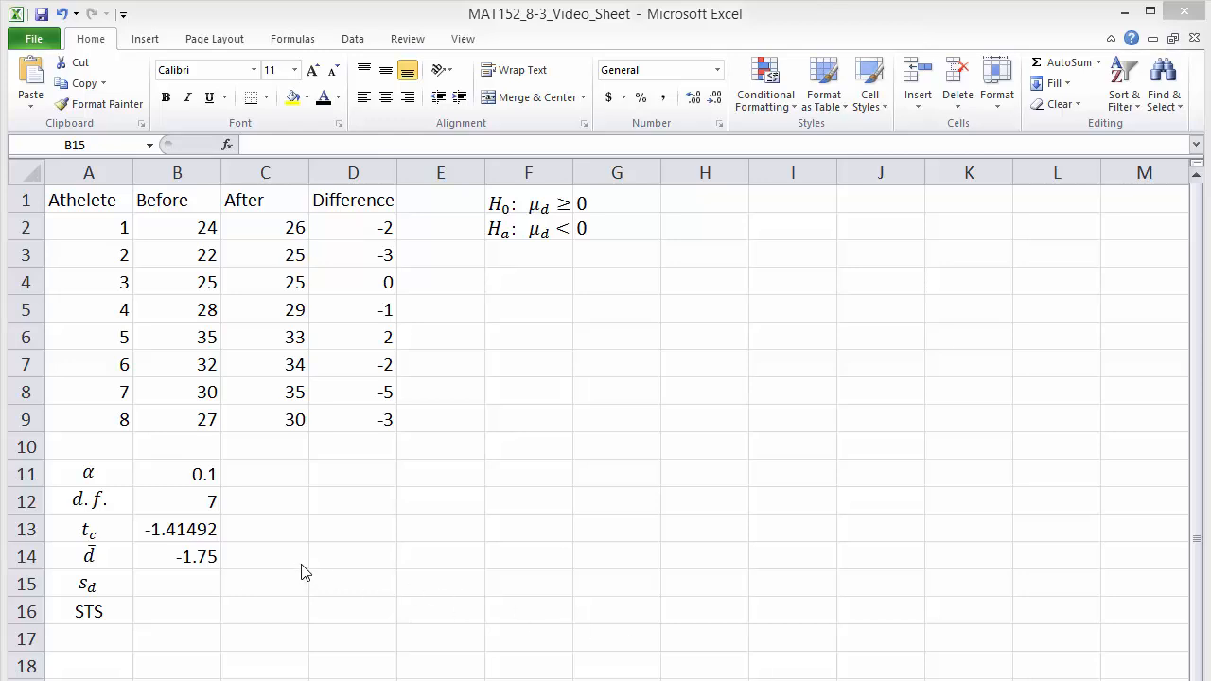
Compute the STDEV of the differences beside s_d, giving 2.12132
{"action": "left_click", "coordinate": [178, 583]}
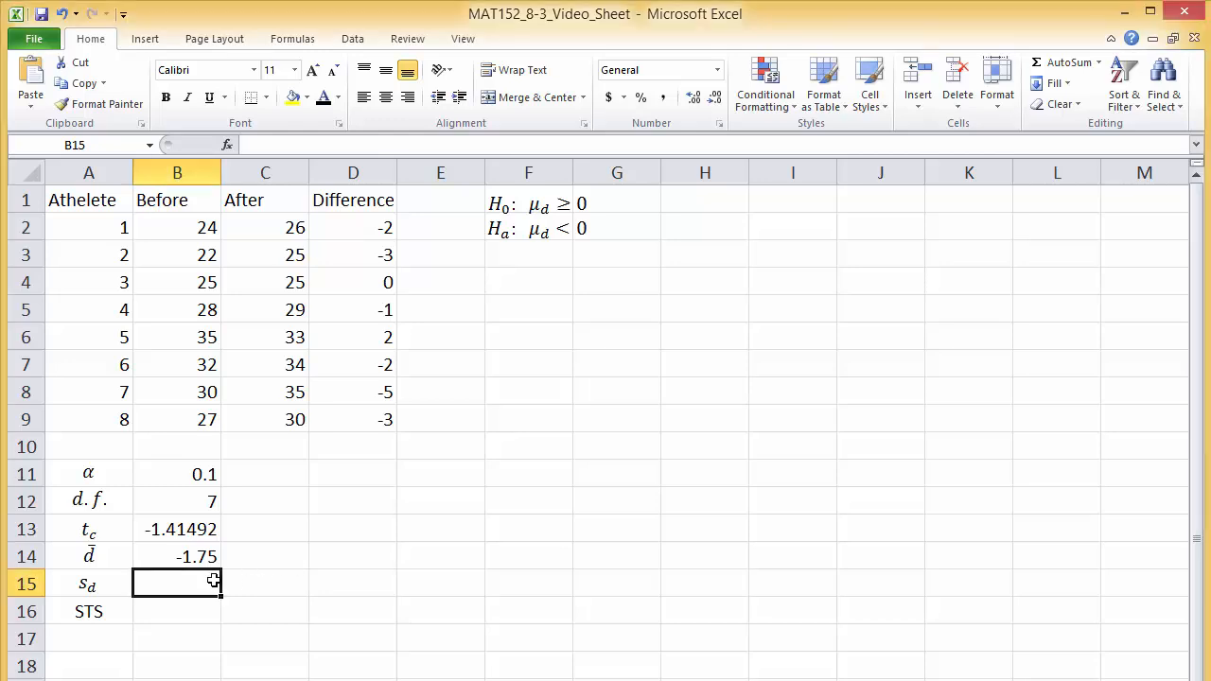
{"action": "type", "text": "=STDEV"}
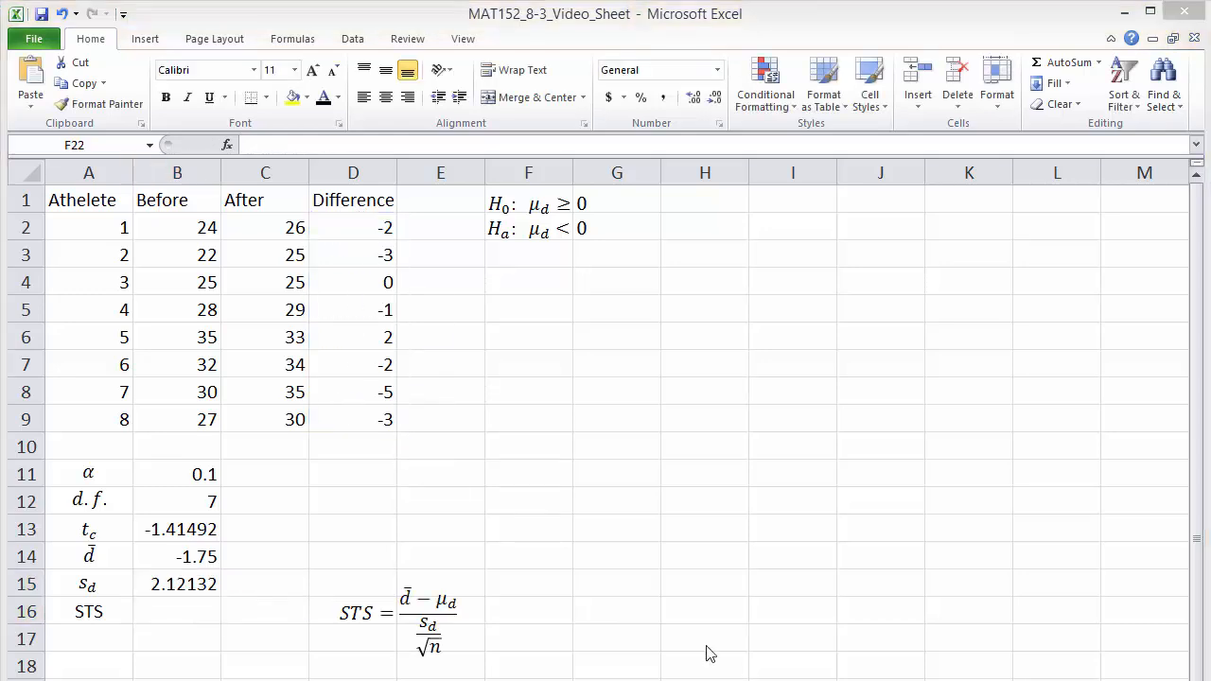
{"action": "mouse_move", "coordinate": [452, 622]}
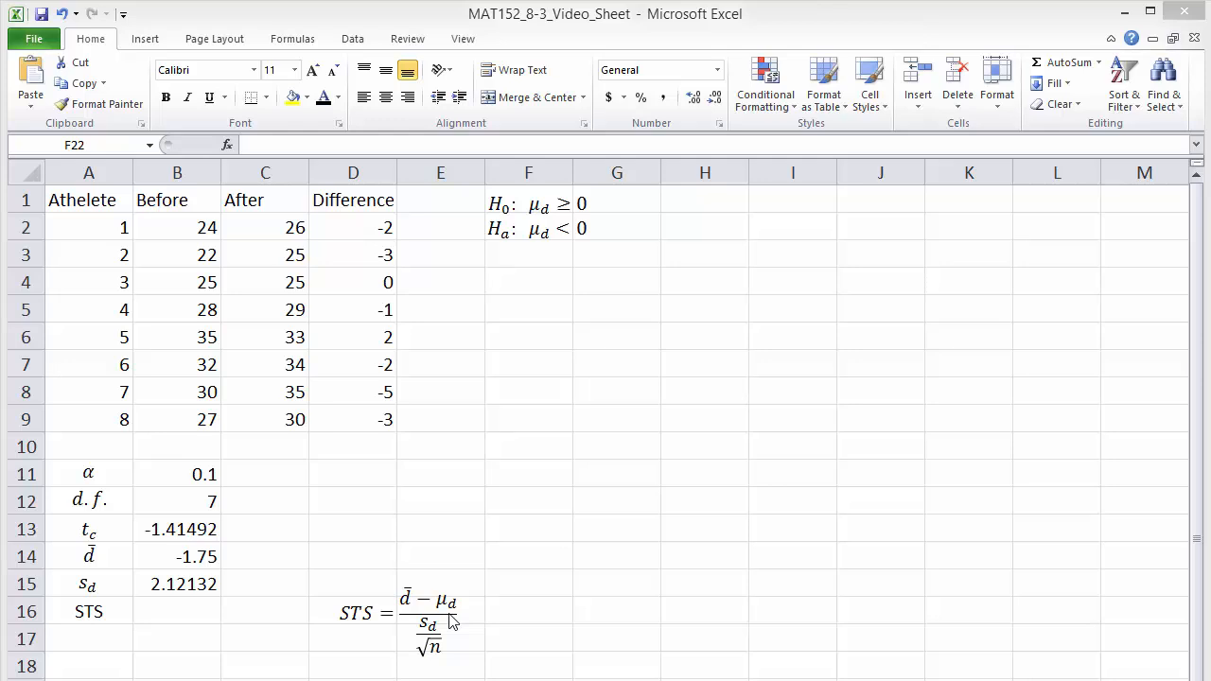
{"action": "mouse_move", "coordinate": [391, 613]}
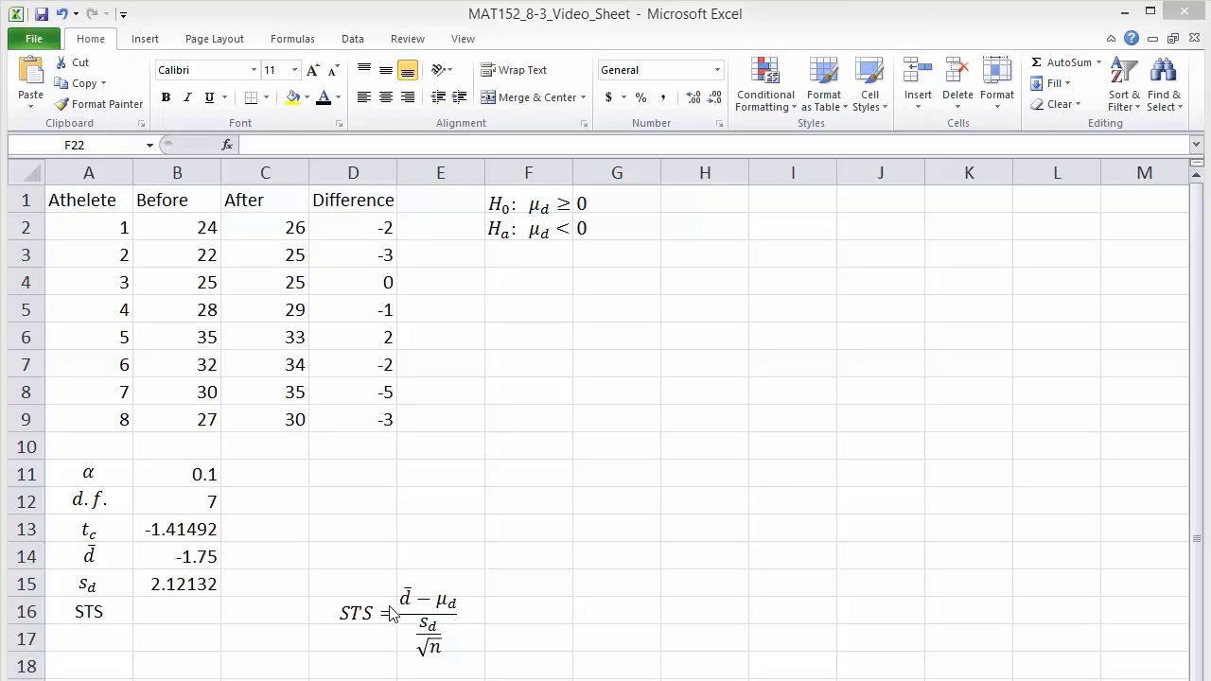
{"action": "mouse_move", "coordinate": [427, 609]}
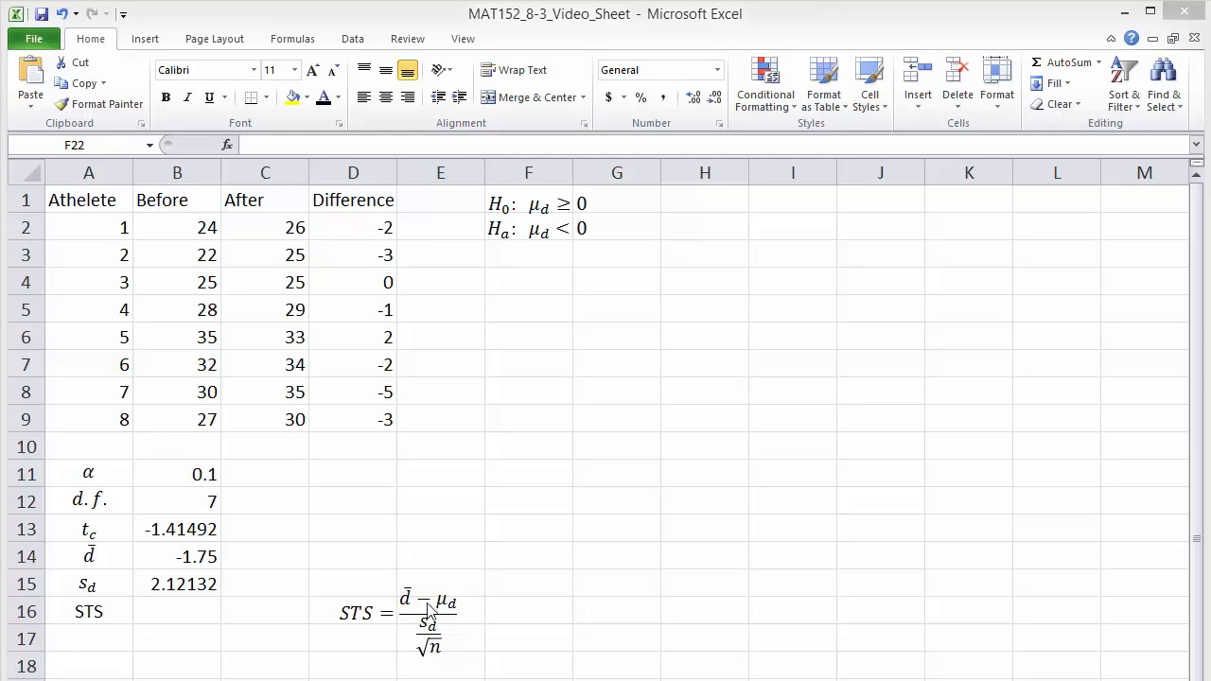
{"action": "mouse_move", "coordinate": [446, 617]}
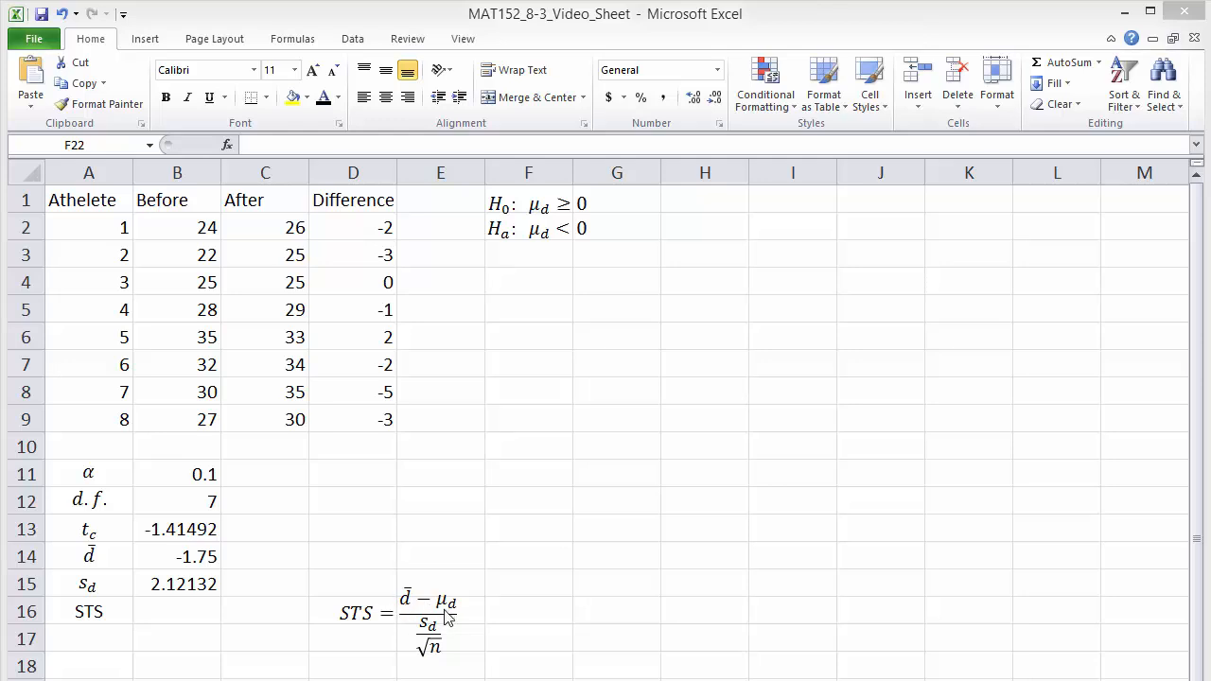
{"action": "mouse_move", "coordinate": [590, 249]}
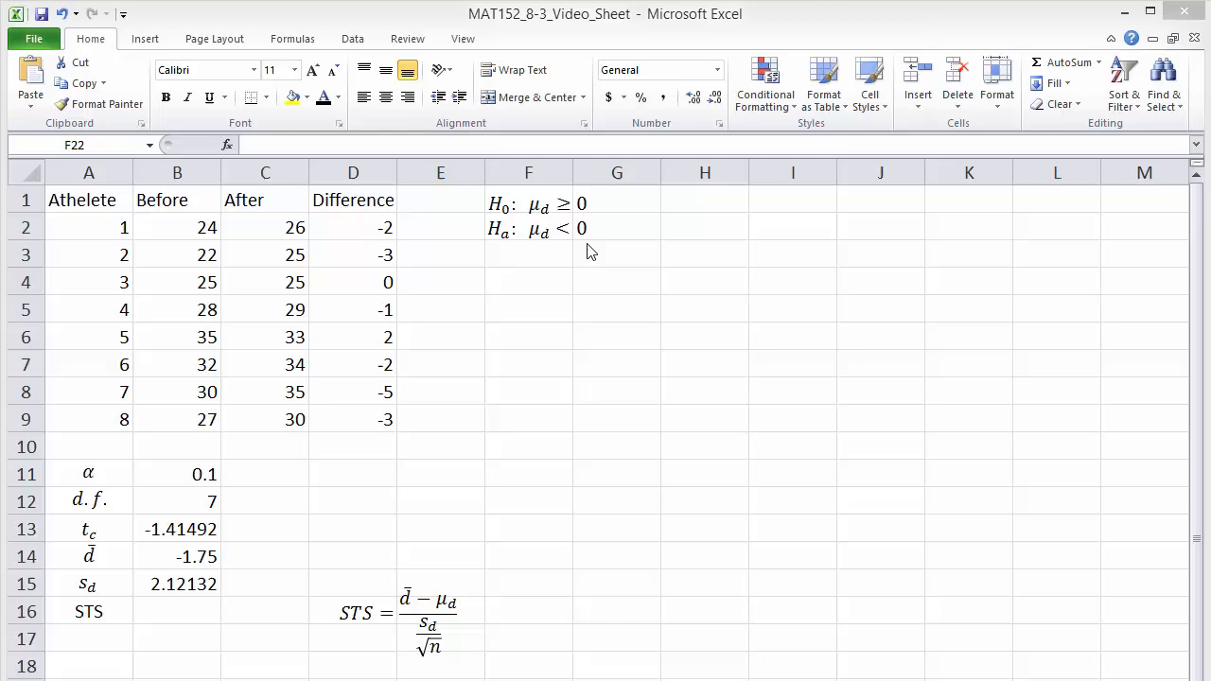
{"action": "mouse_move", "coordinate": [447, 643]}
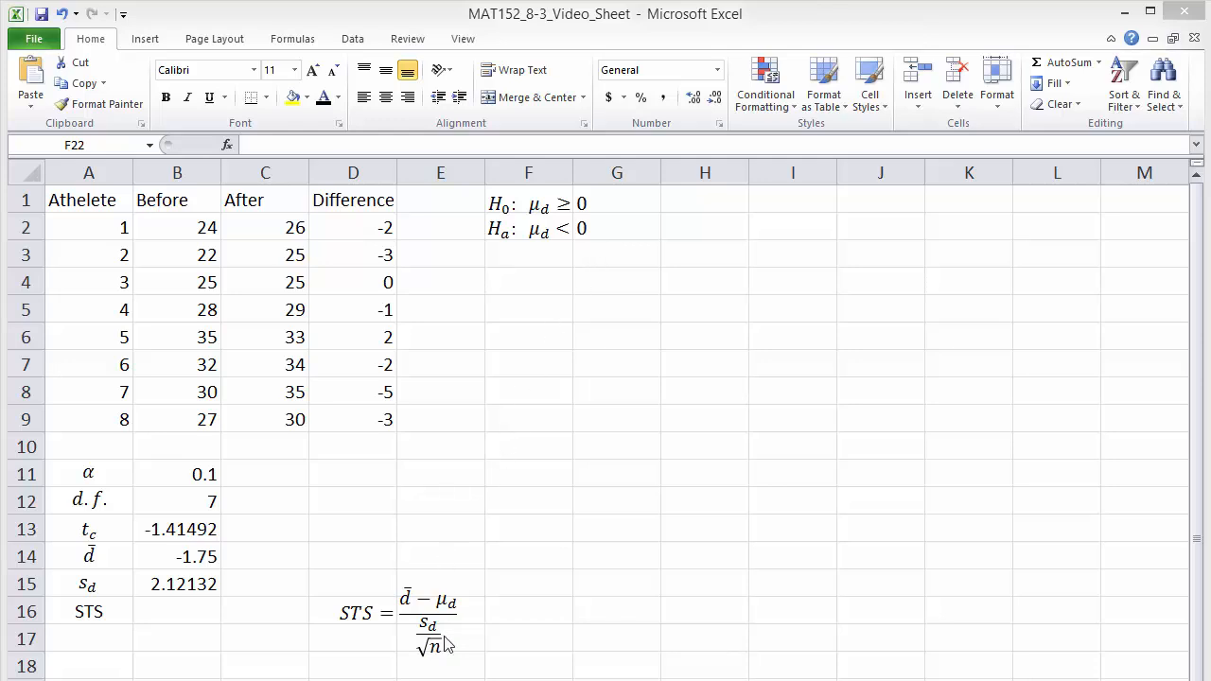
{"action": "mouse_move", "coordinate": [445, 634]}
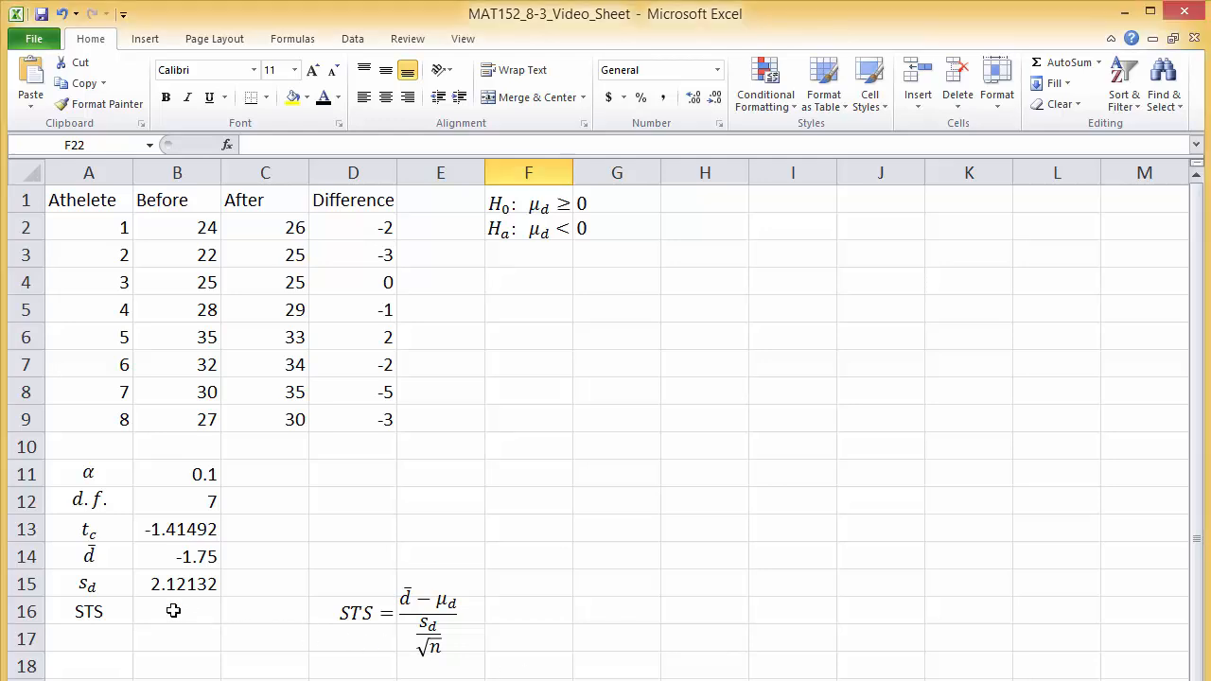
Enter =(d-bar-0)/(s_d/SQRT(8)) beside STS, yielding -2.33333
{"action": "left_click", "coordinate": [178, 611]}
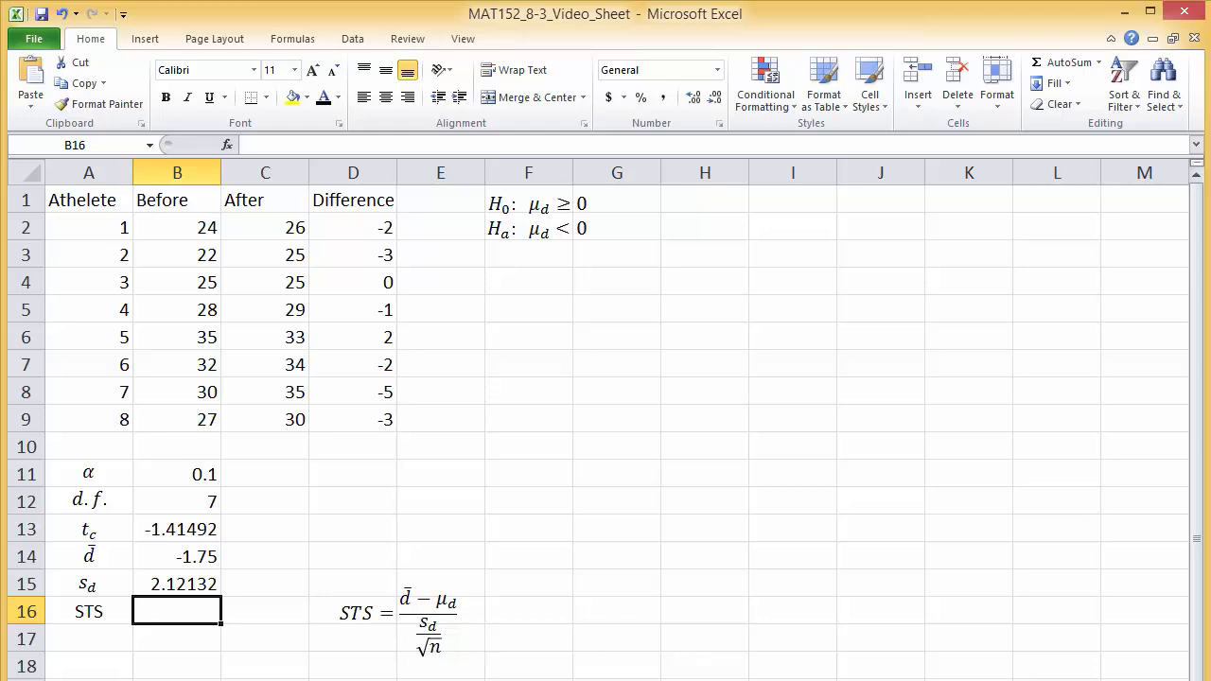
{"action": "type", "text": "="}
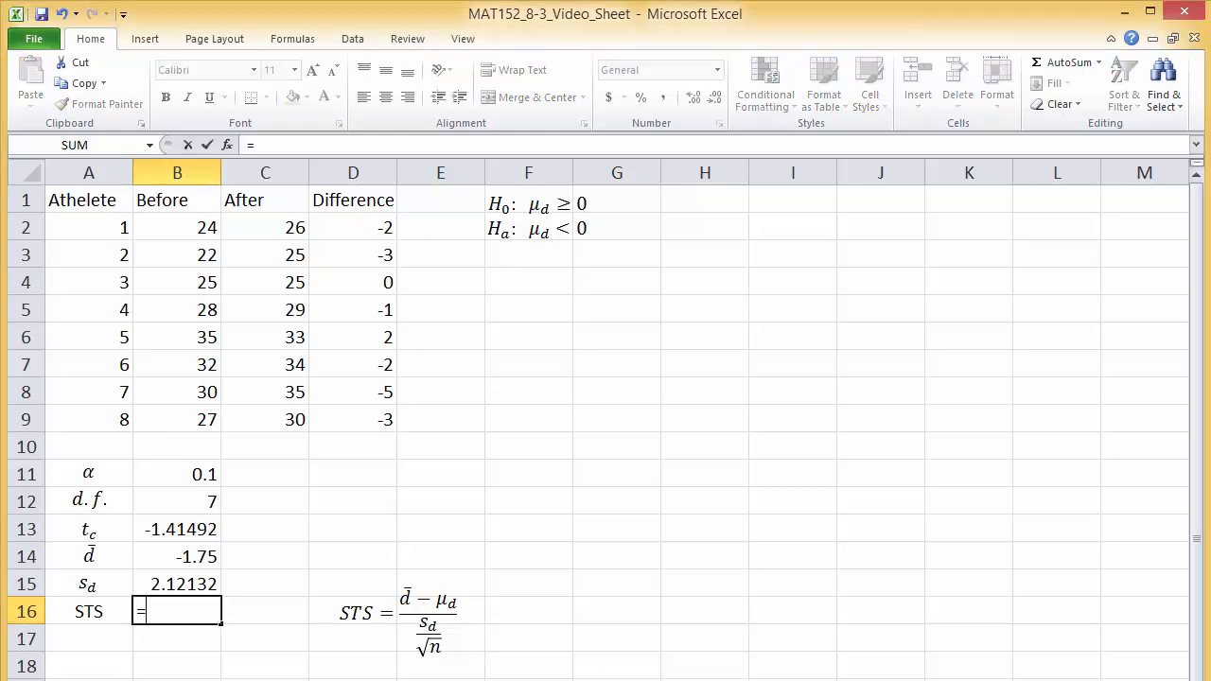
{"action": "type", "text": "("}
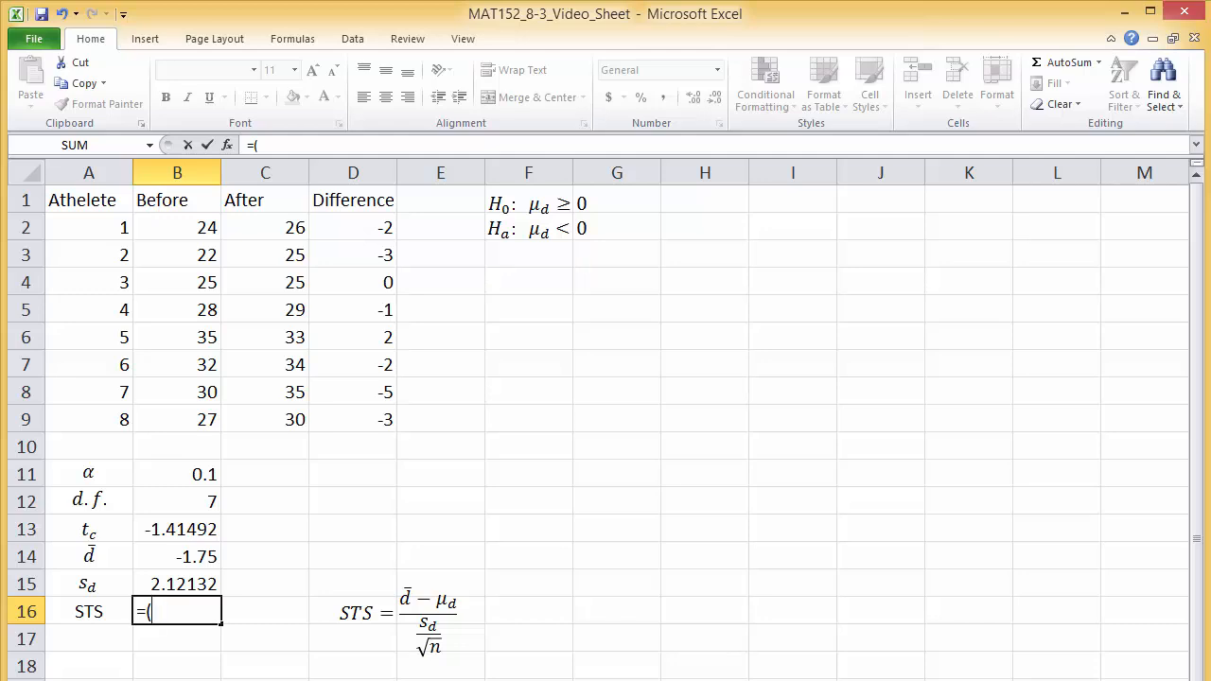
{"action": "left_click", "coordinate": [178, 556]}
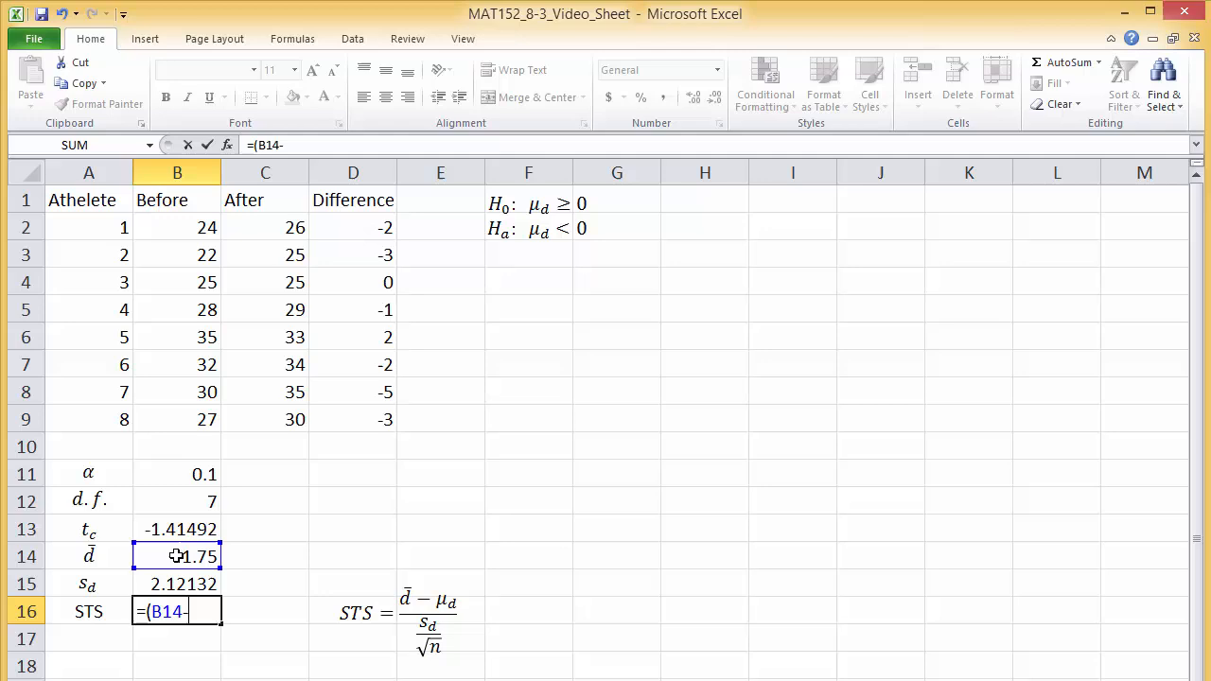
{"action": "type", "text": "0)"}
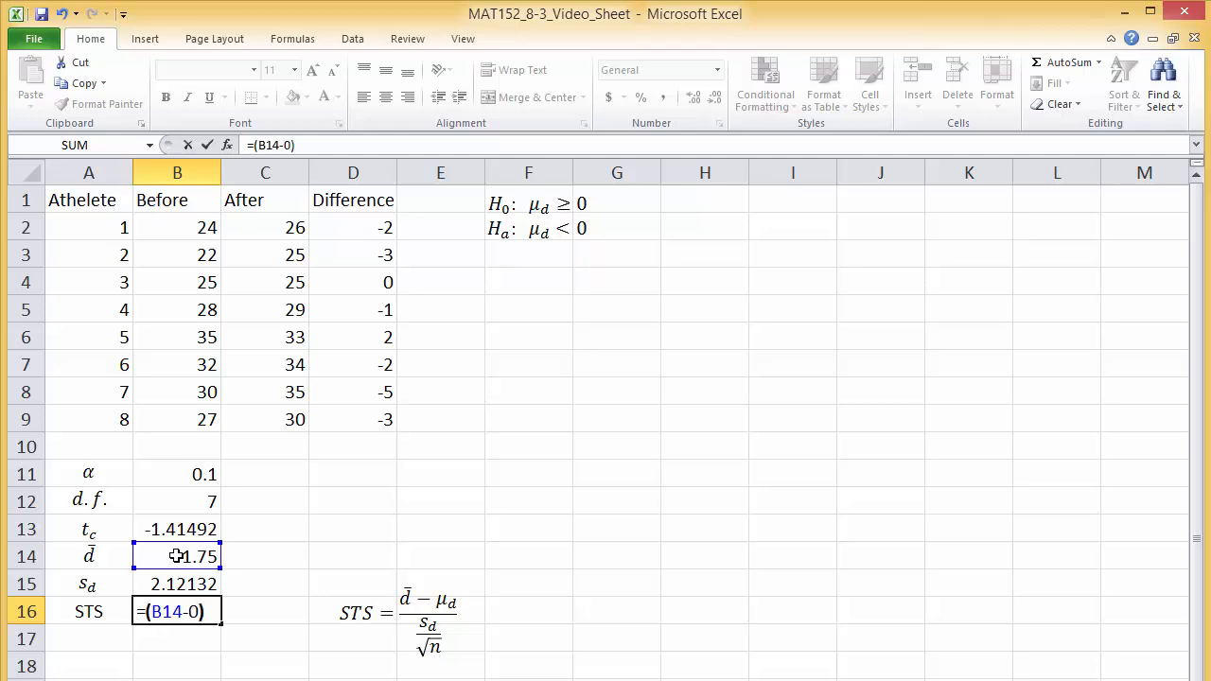
{"action": "type", "text": "/"}
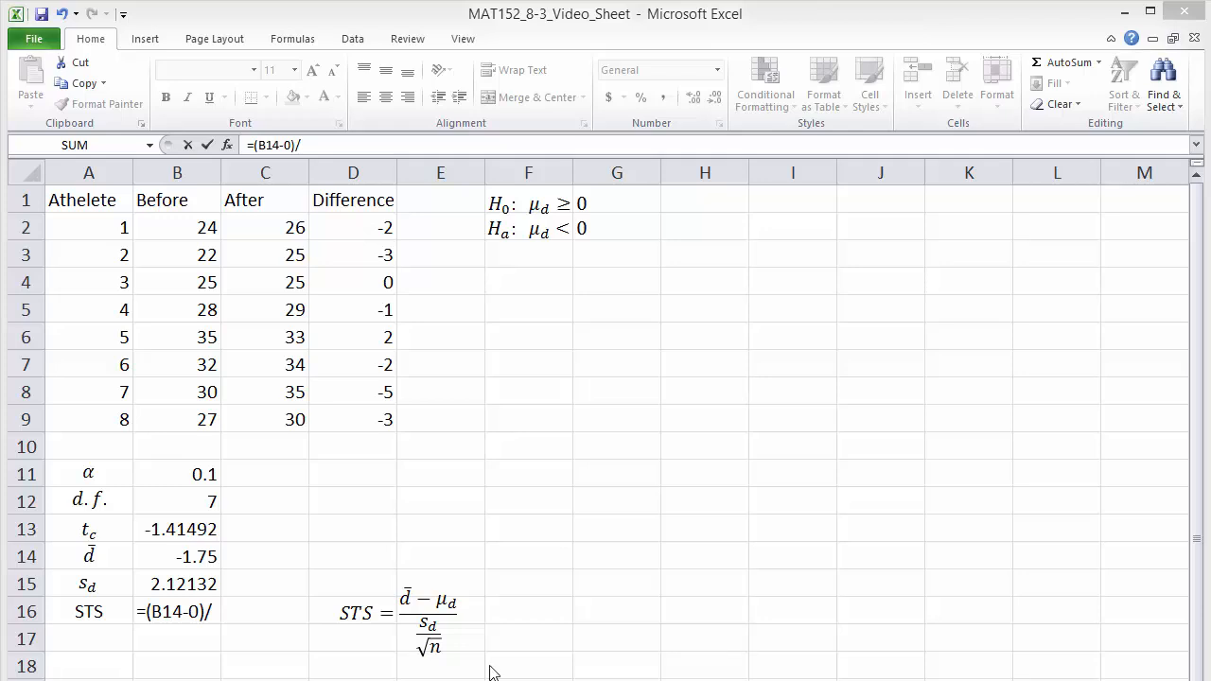
{"action": "type", "text": "("}
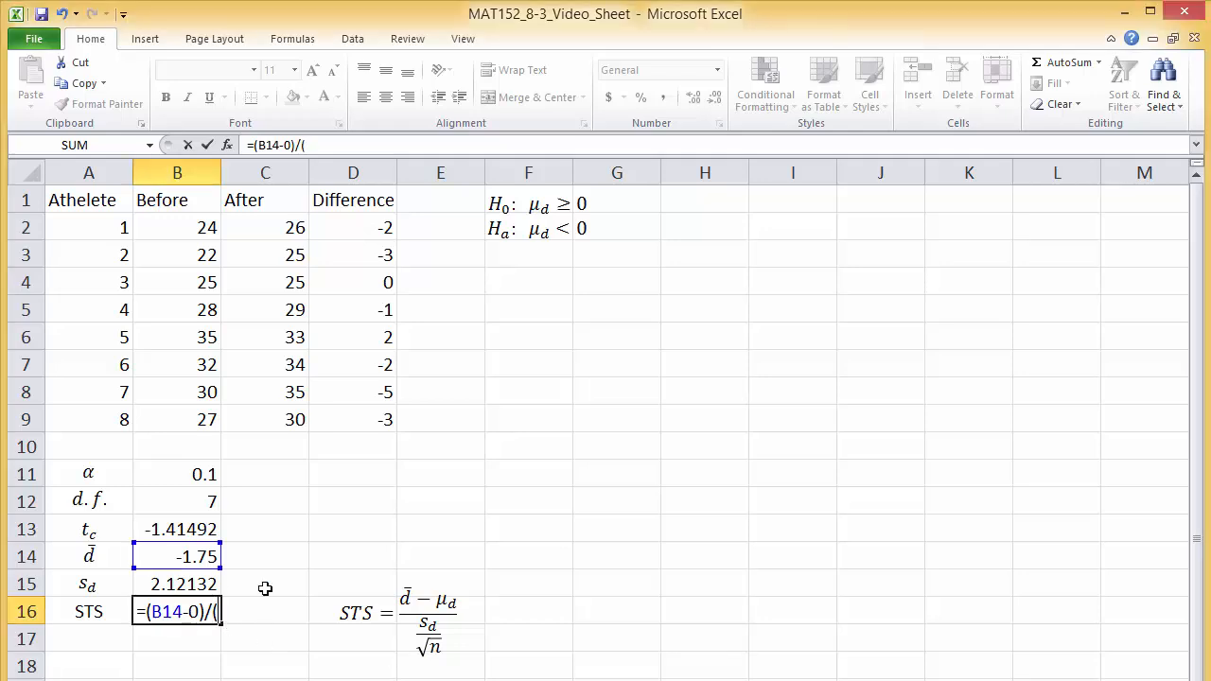
{"action": "mouse_move", "coordinate": [250, 589]}
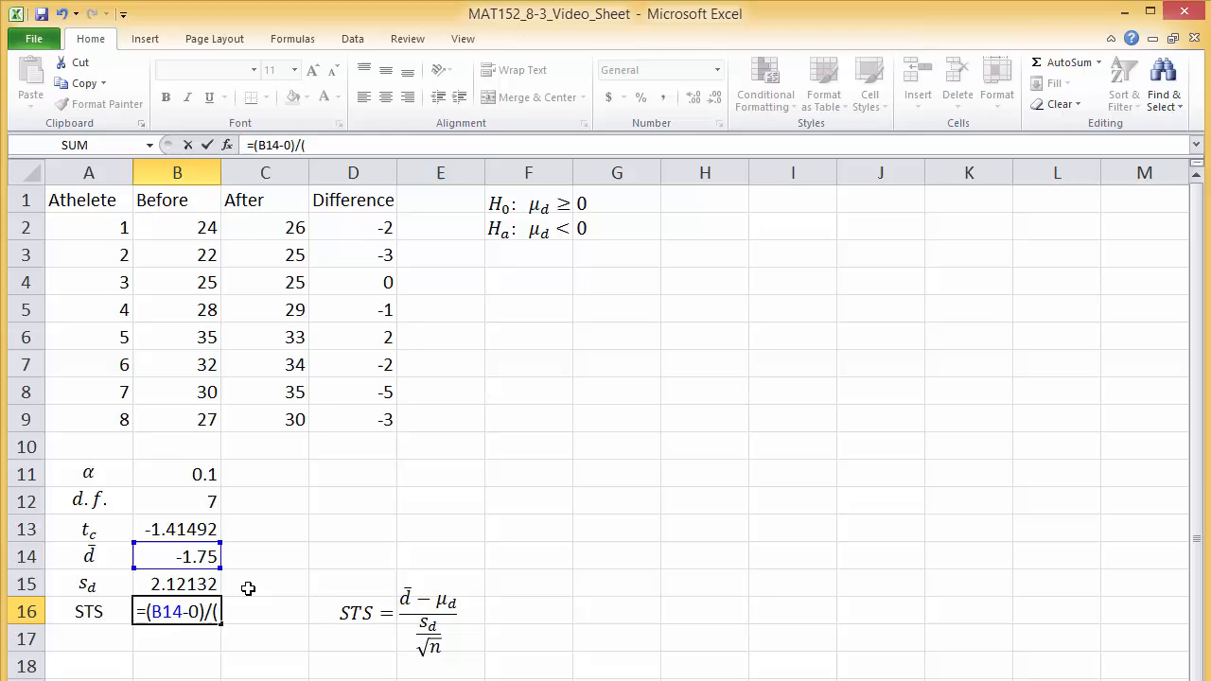
{"action": "left_click", "coordinate": [178, 582]}
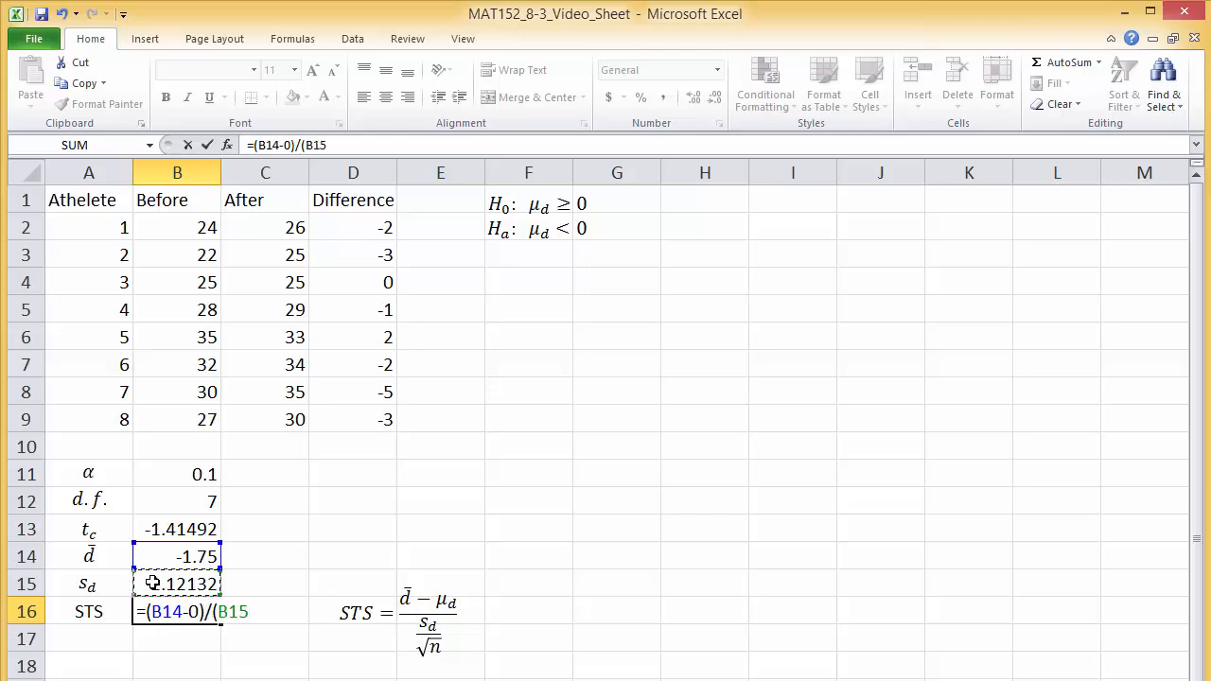
{"action": "type", "text": "/"}
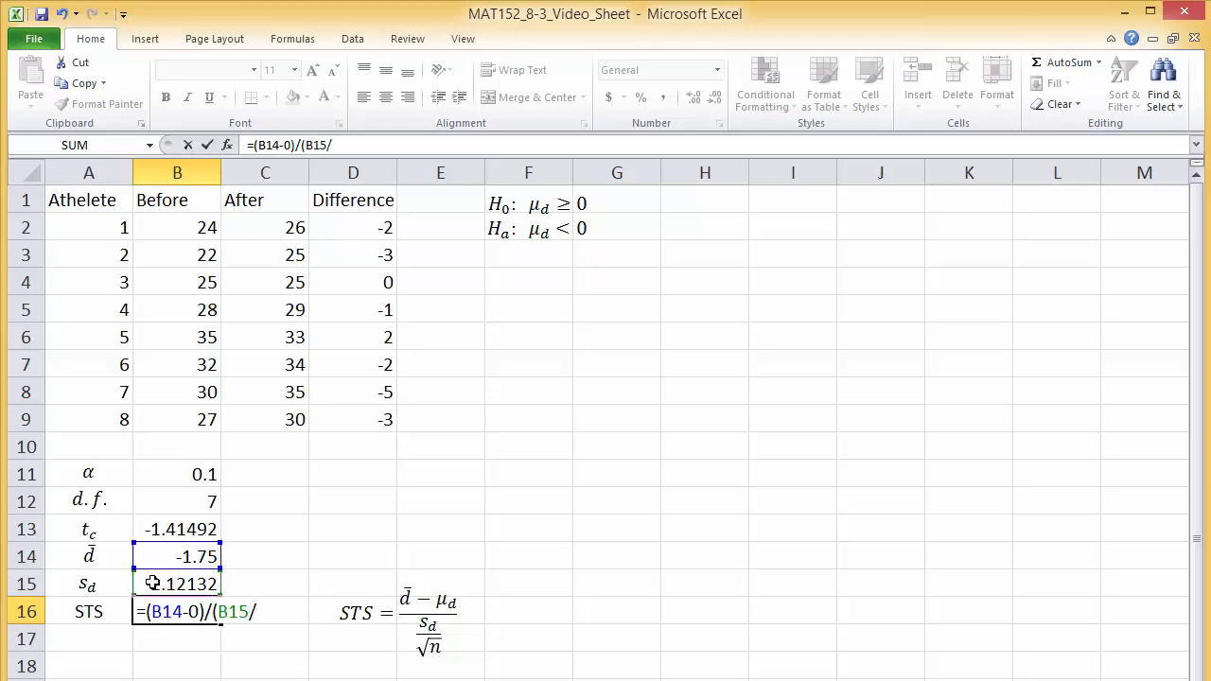
{"action": "type", "text": "SQRT"}
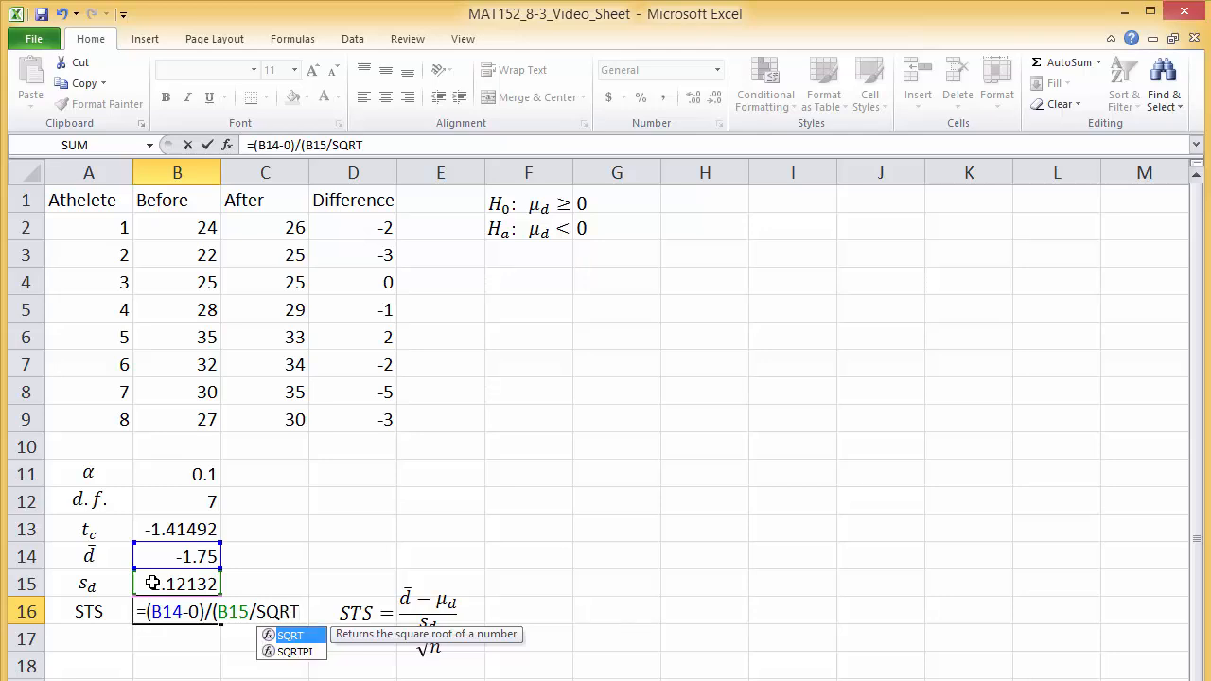
{"action": "type", "text": "(8)"}
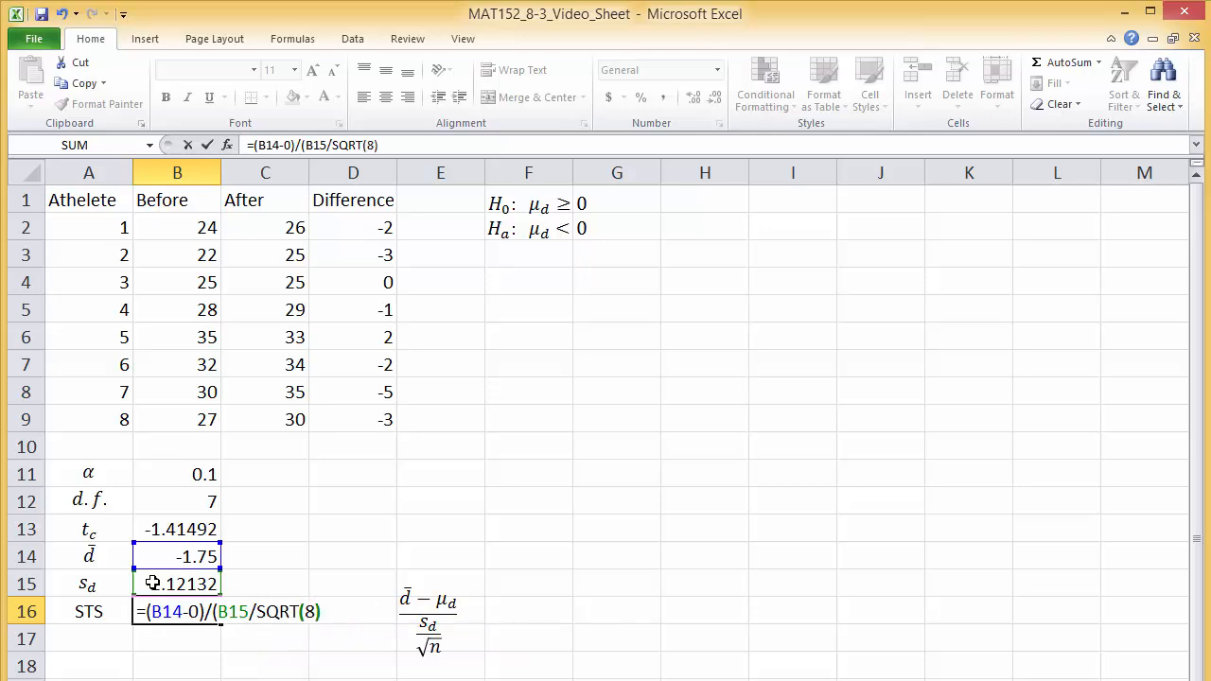
{"action": "type", "text": ")"}
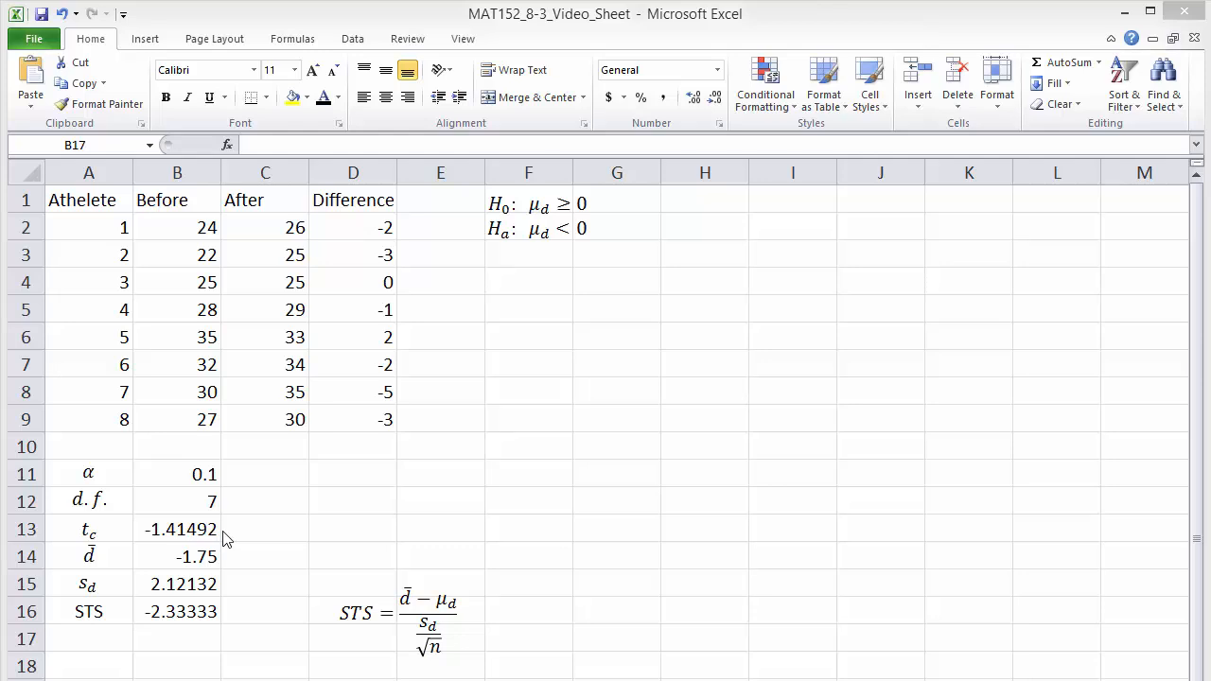
{"action": "mouse_move", "coordinate": [212, 622]}
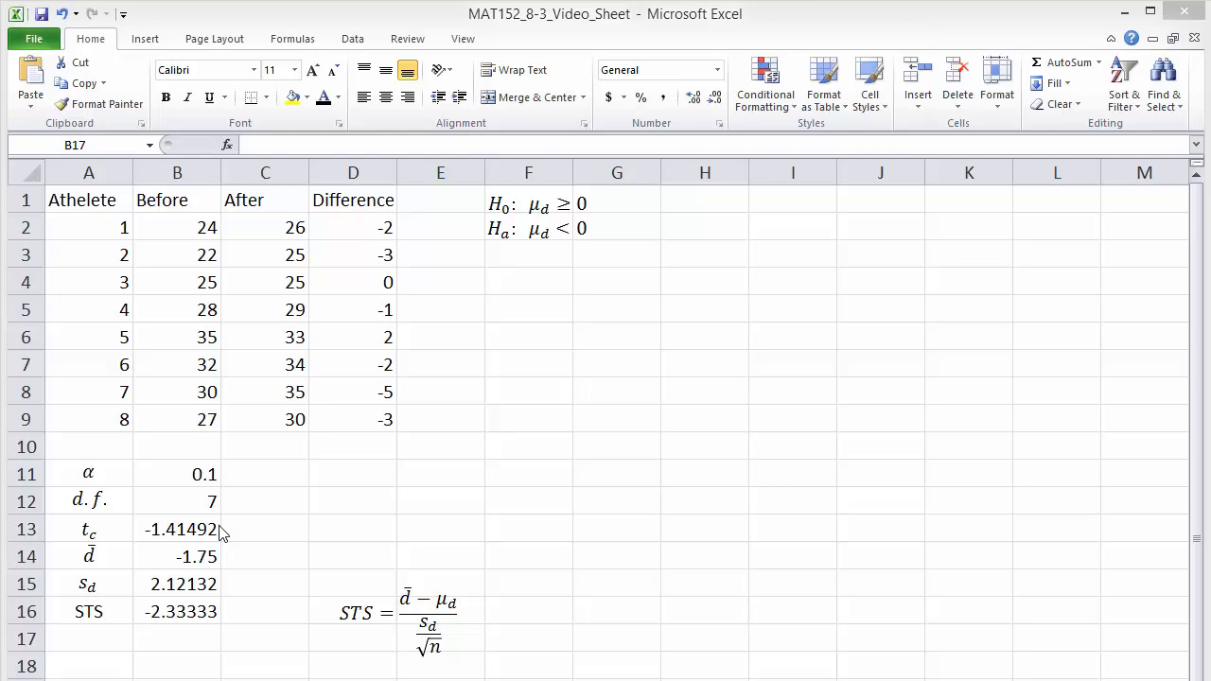
{"action": "mouse_move", "coordinate": [254, 503]}
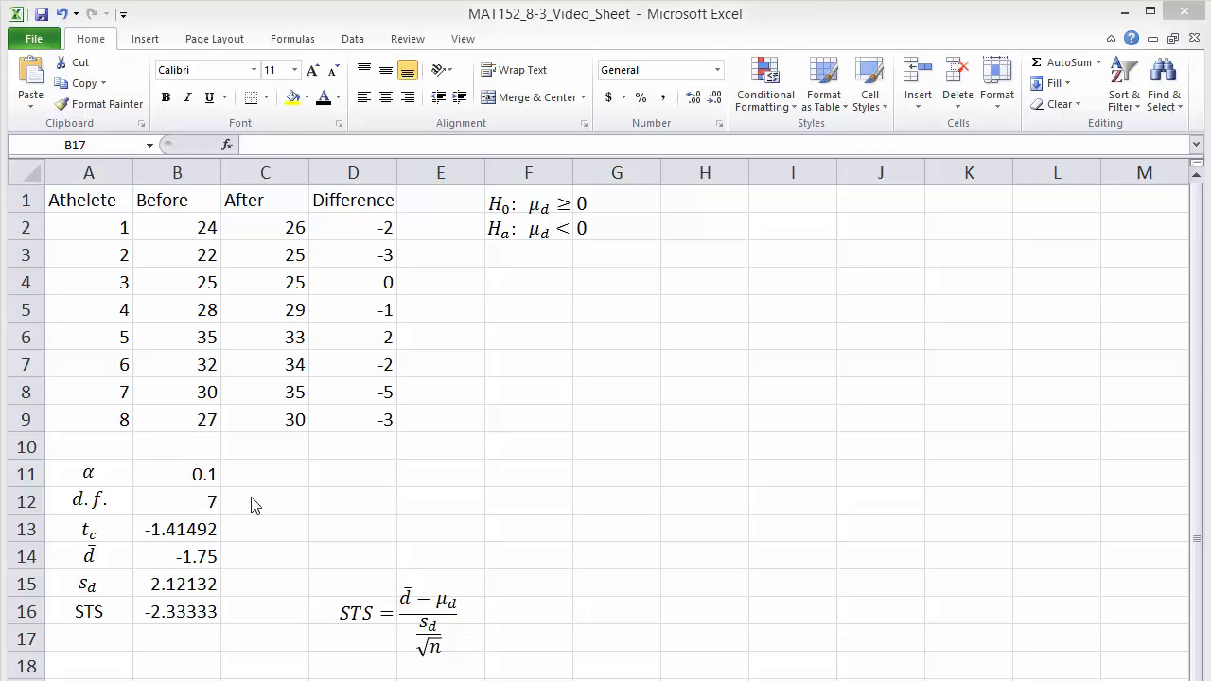